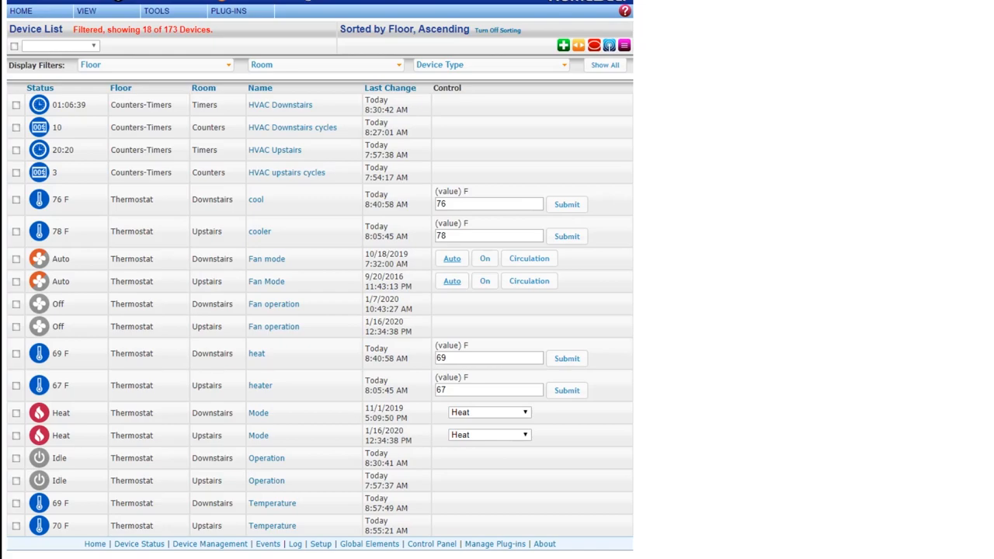
mouse_move(214, 186)
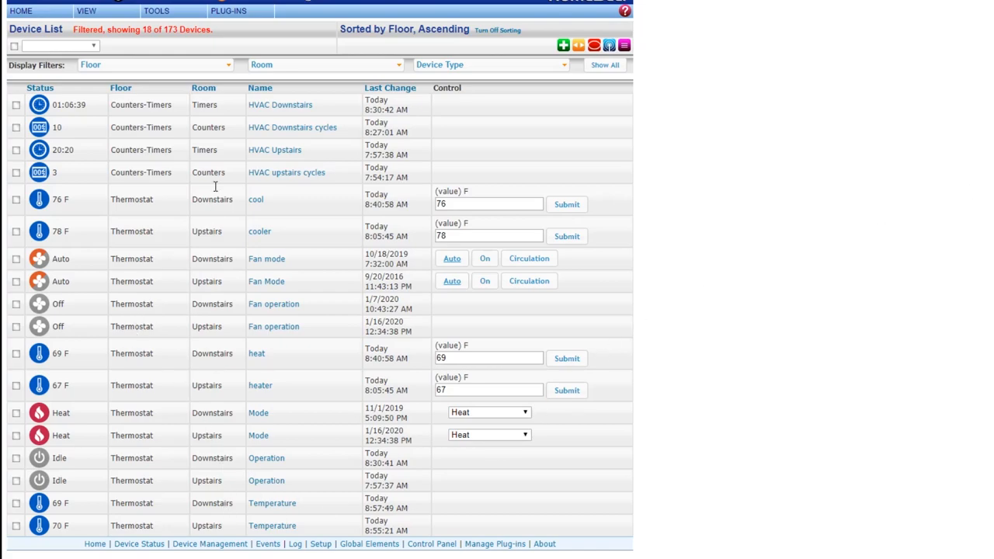
mouse_move(148, 432)
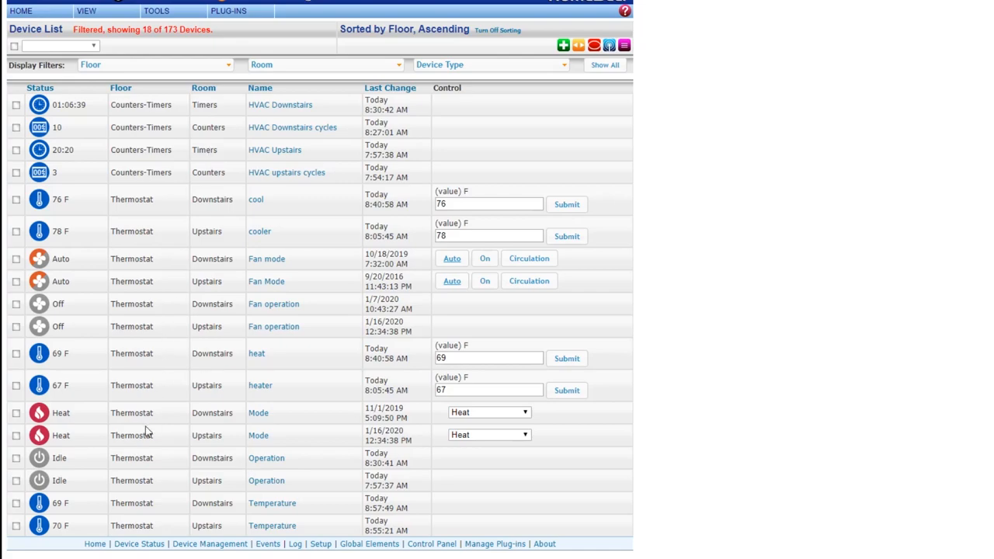
mouse_move(205, 298)
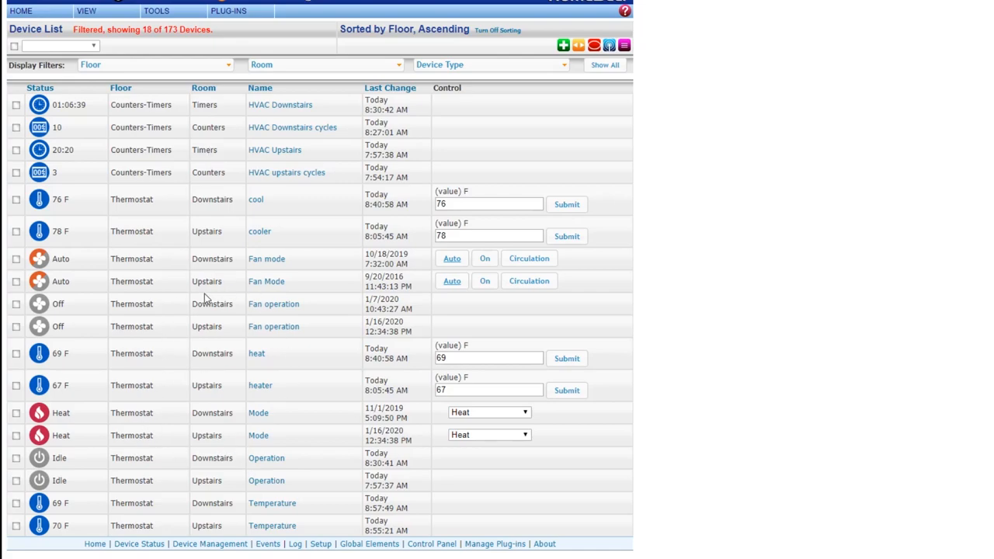
mouse_move(287, 438)
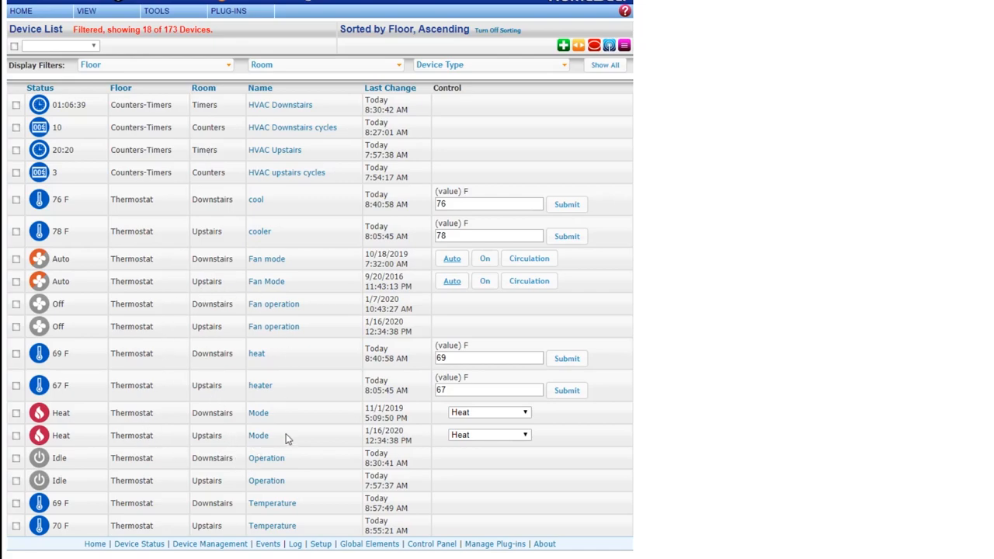
mouse_move(178, 485)
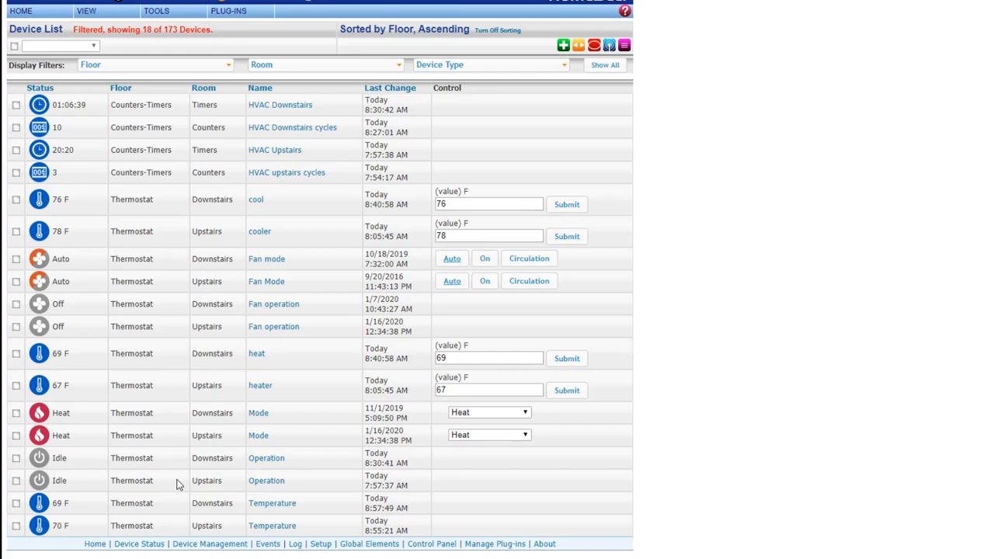
mouse_move(183, 479)
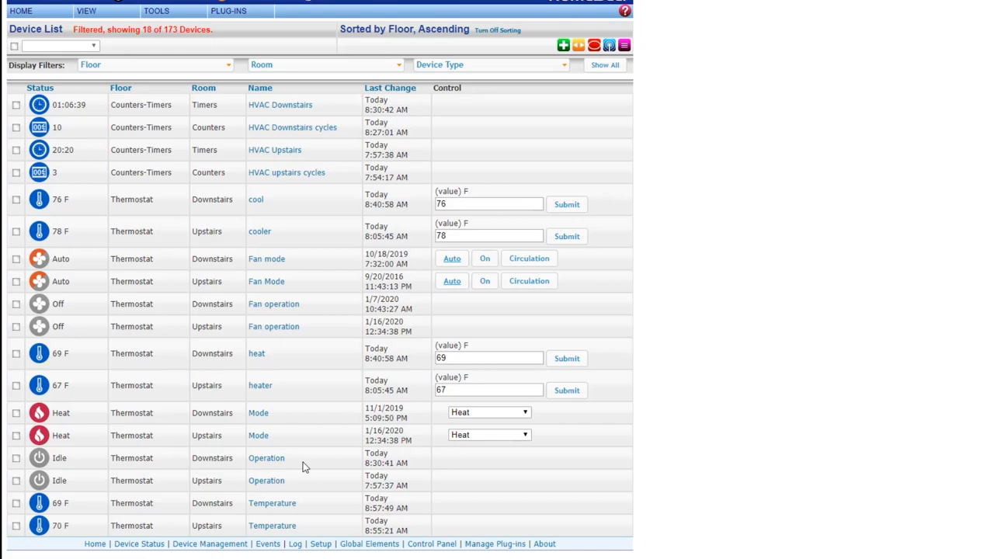
mouse_move(272, 487)
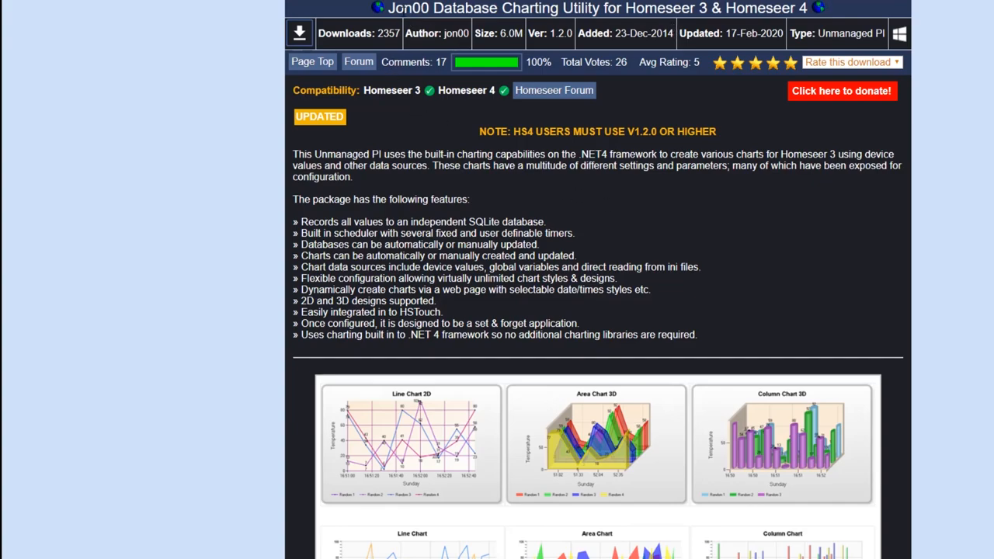
mouse_move(475, 220)
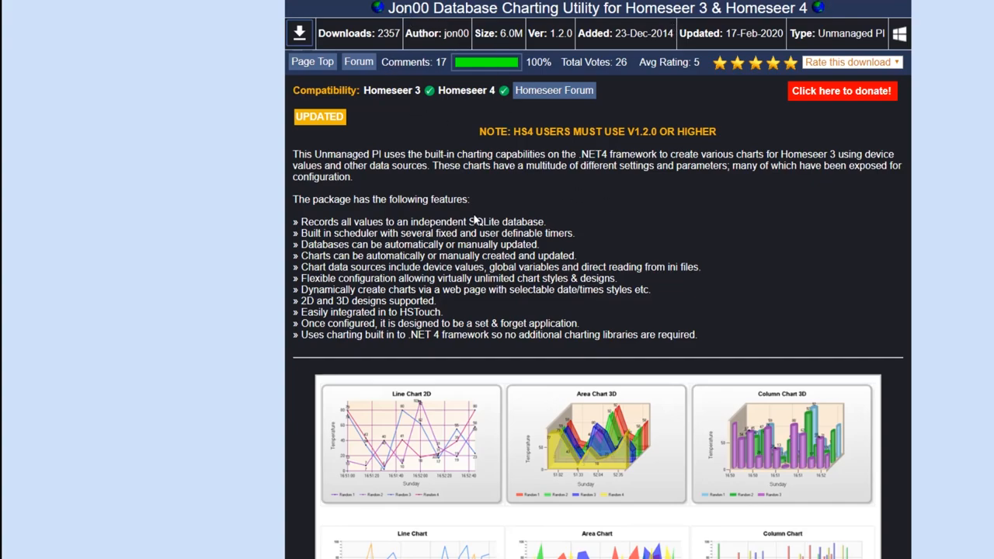
mouse_move(469, 180)
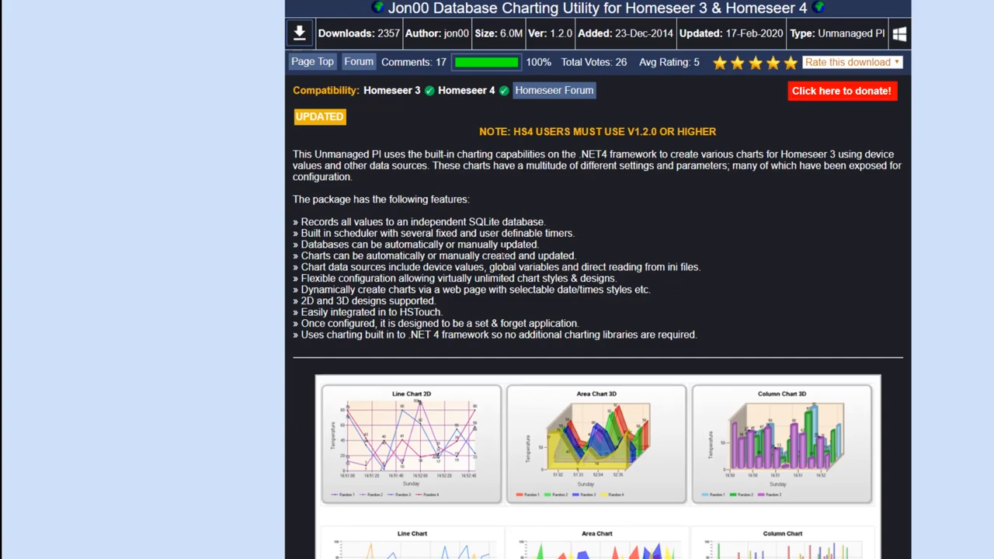
mouse_move(836, 140)
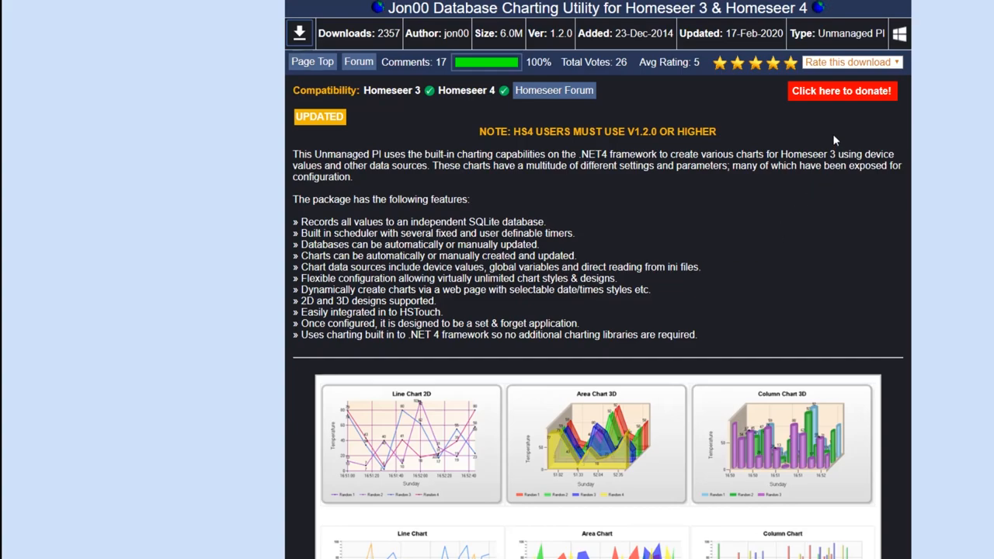
mouse_move(655, 261)
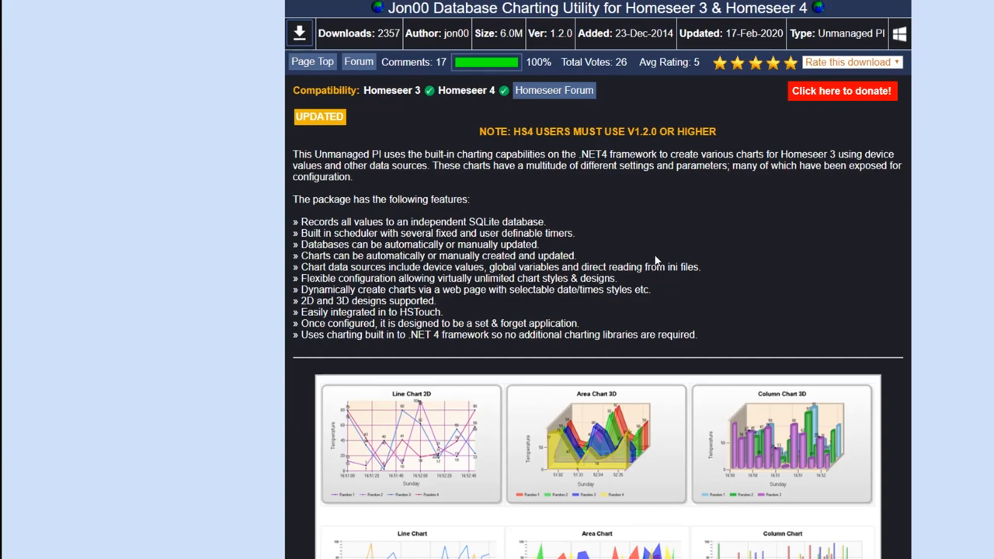
mouse_move(481, 152)
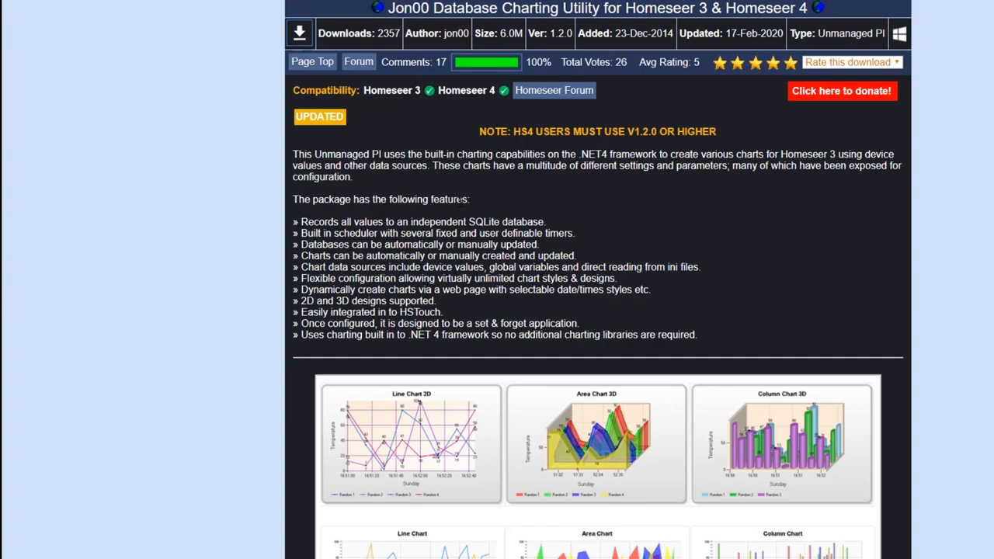
mouse_move(472, 186)
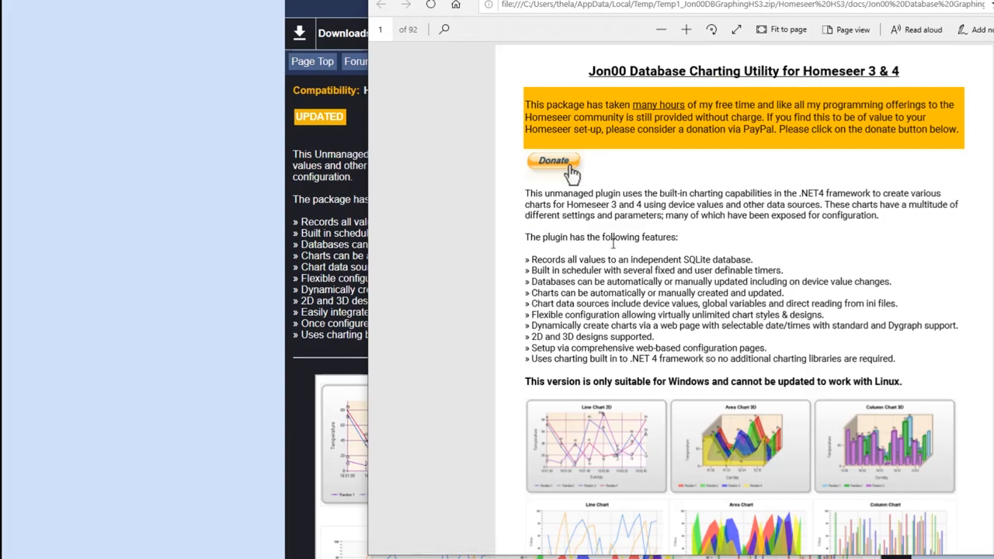
Step: Scroll the Jon00 DB Charting guide down to the Installation section listing files to copy
scroll("down", 3)
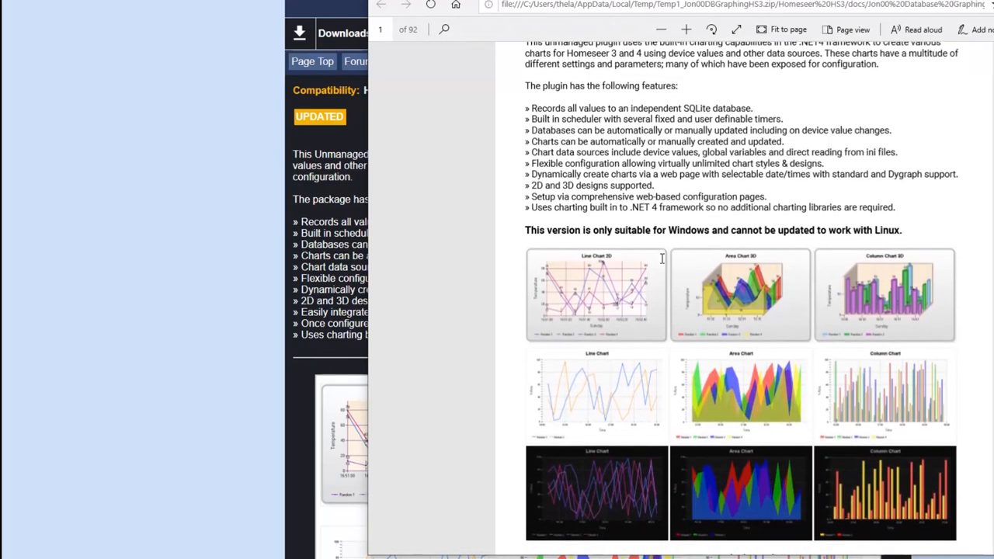
scroll("down", 3)
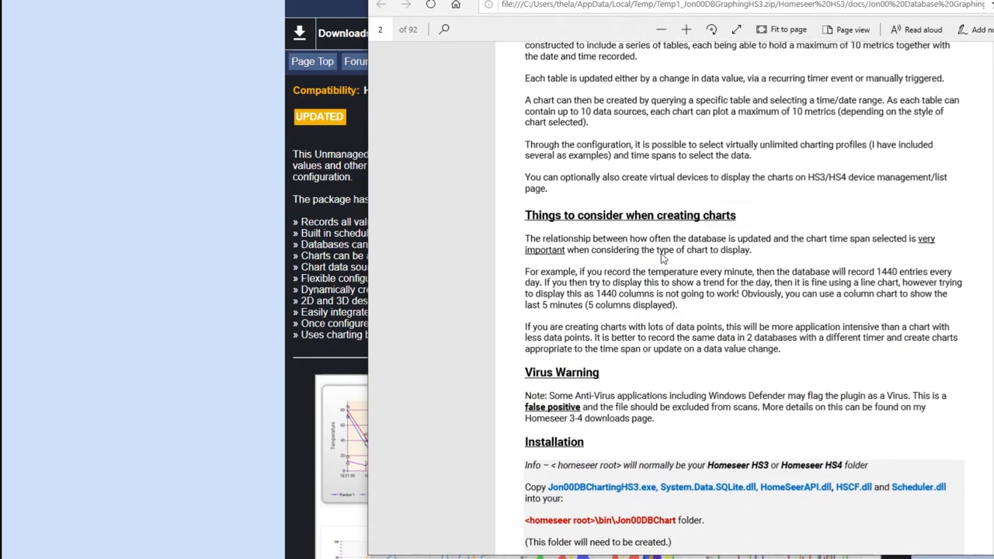
scroll("down", 3)
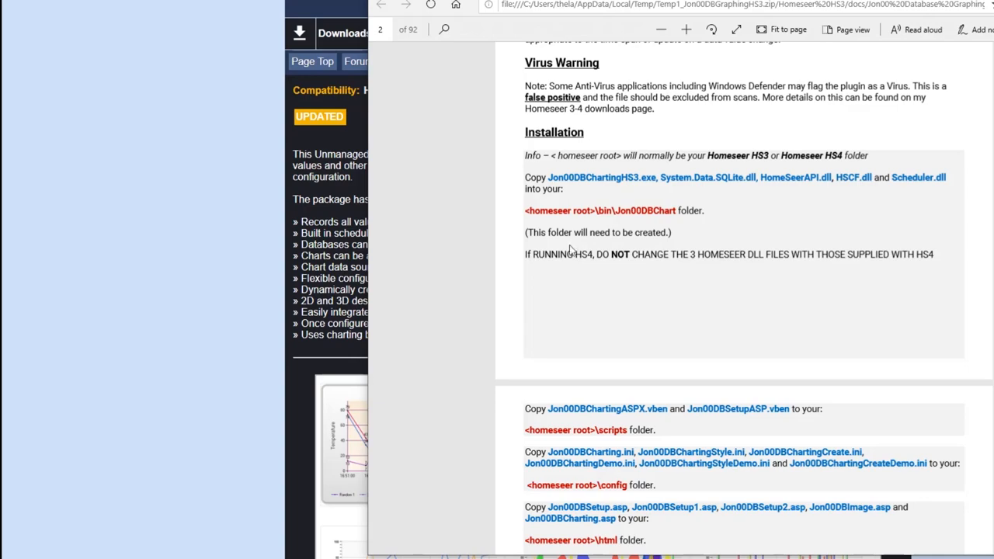
mouse_move(602, 193)
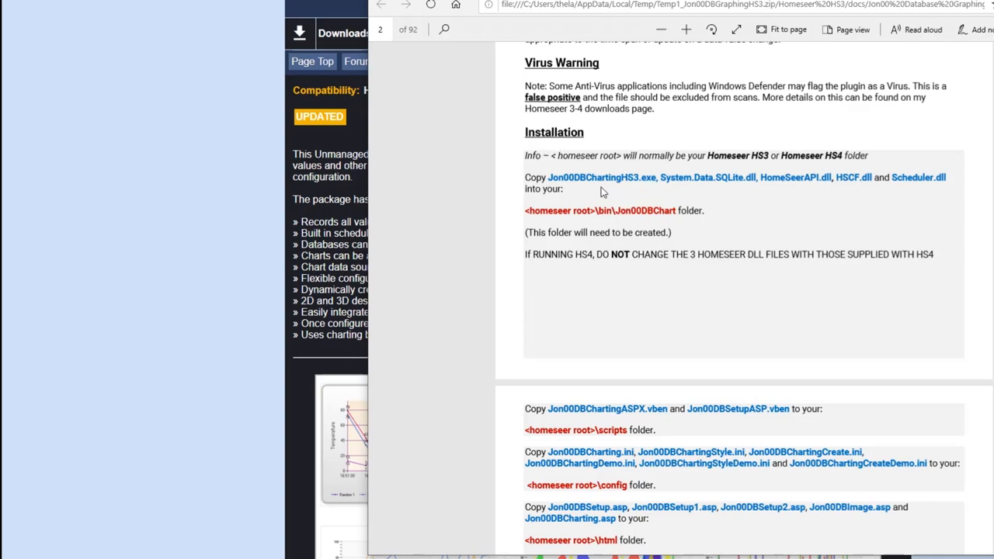
left_click_drag(547, 177, 858, 177)
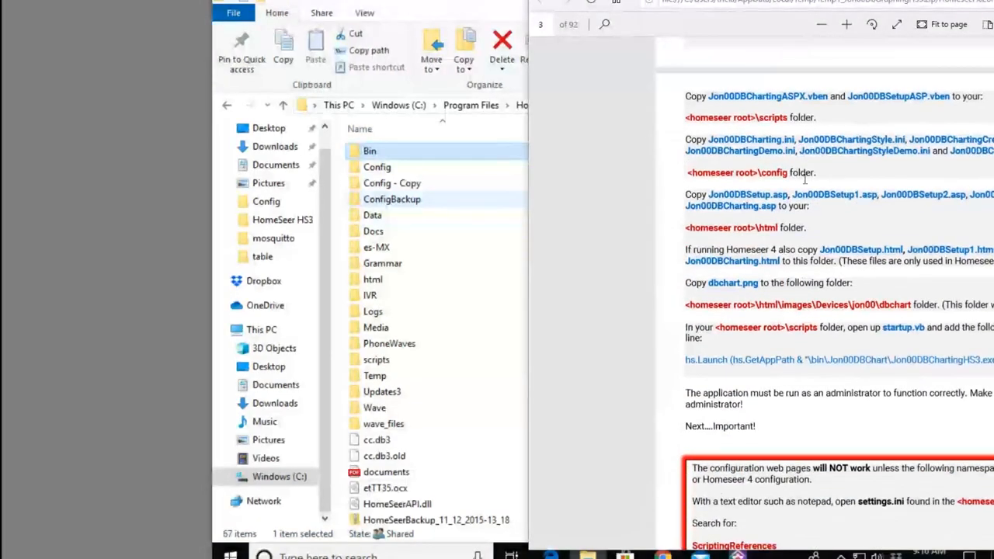
mouse_move(473, 323)
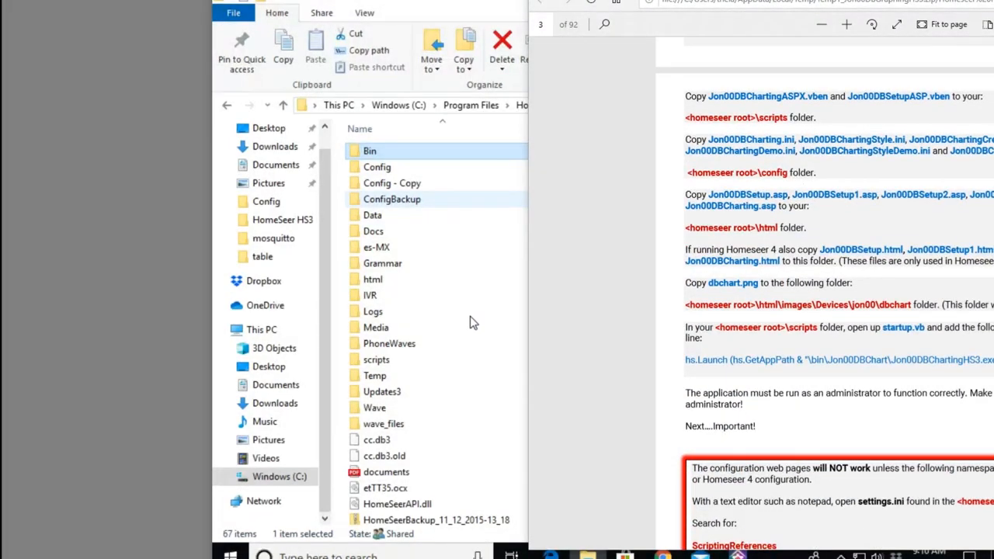
Step: Scroll the guide past installation to its Getting Started setup notes beside the HomeSeer folder
scroll("down", 3)
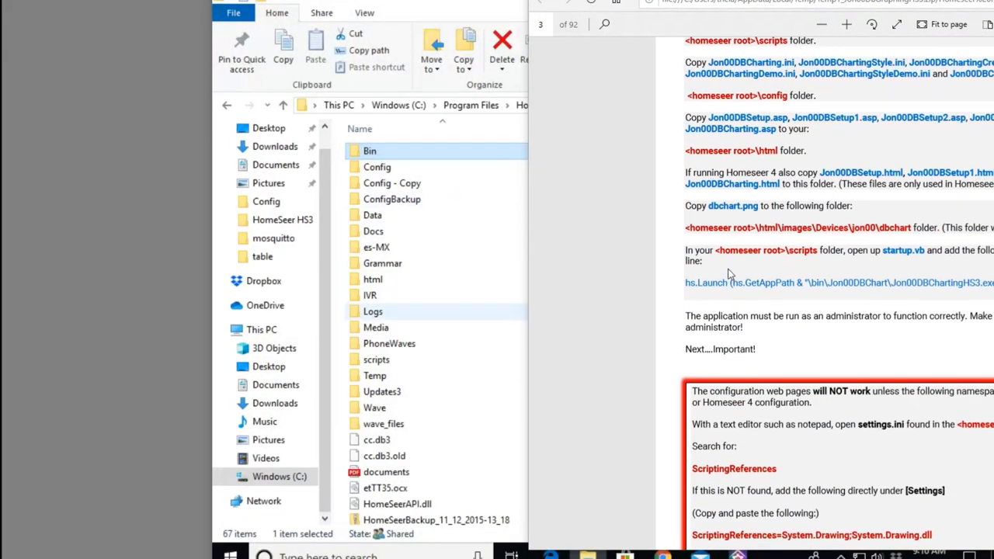
scroll("down", 3)
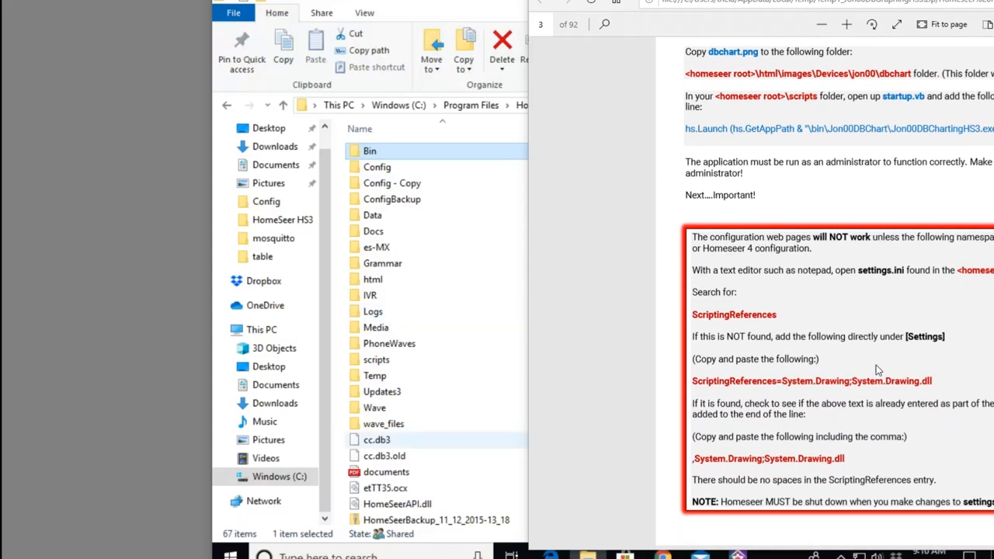
mouse_move(512, 303)
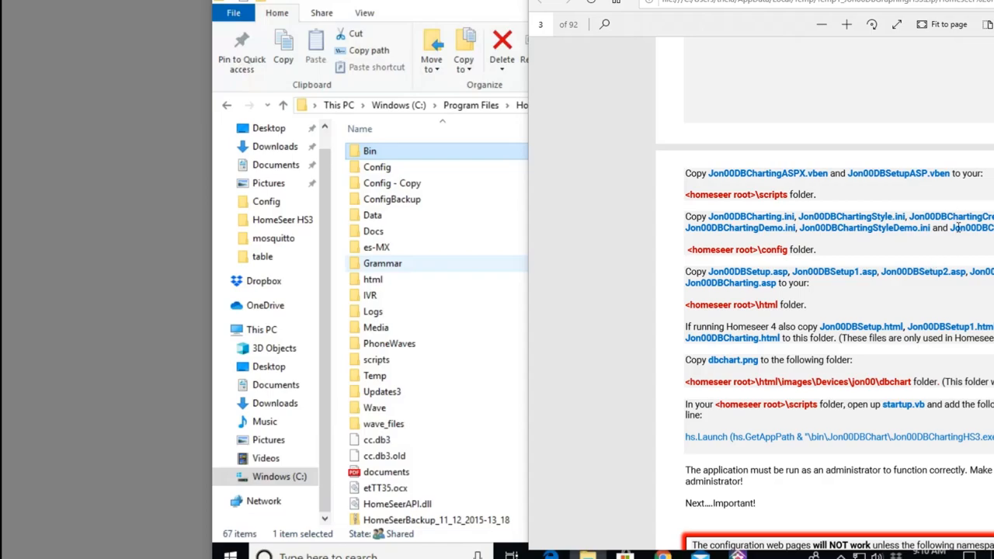
mouse_move(454, 261)
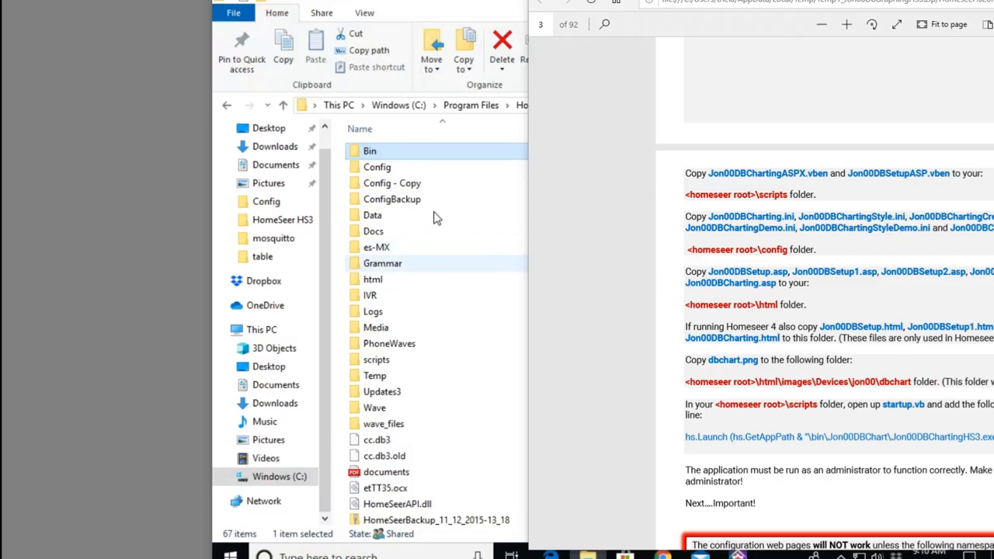
scroll("down", 3)
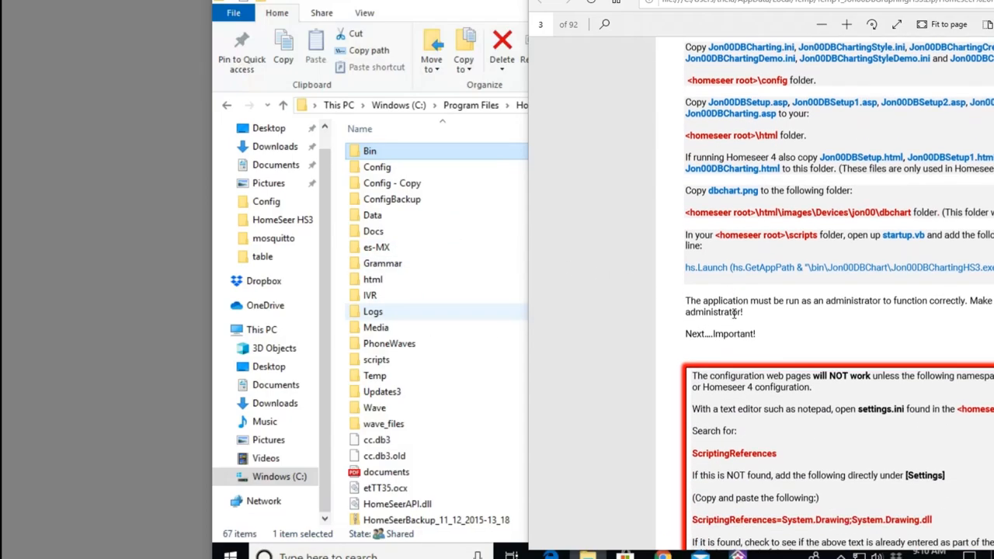
scroll("down", 3)
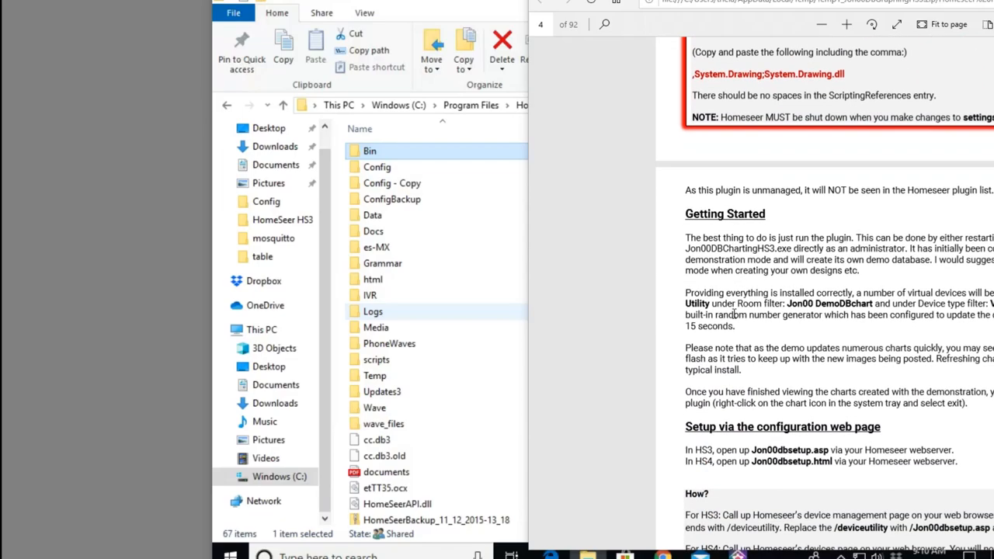
scroll("down", 3)
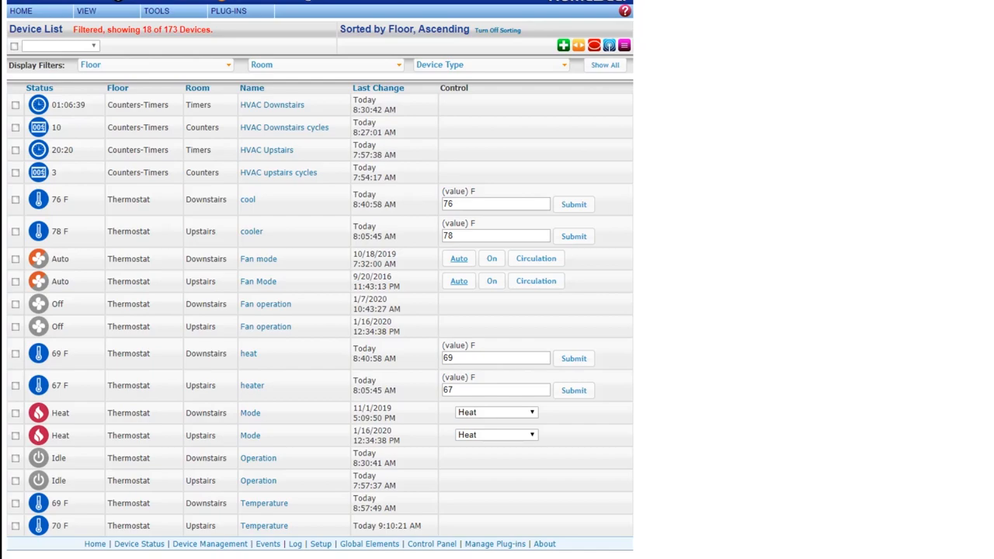
left_click(87, 9)
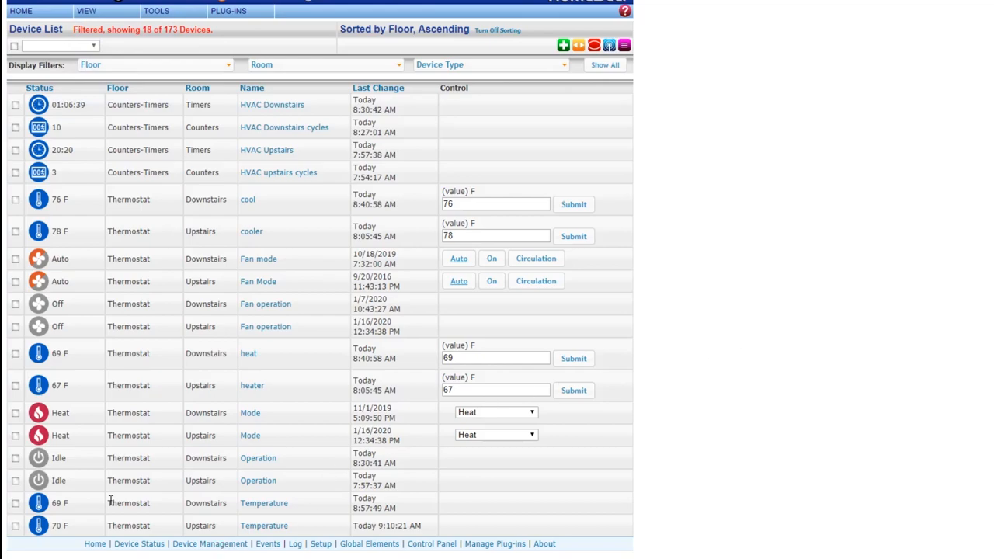
mouse_move(69, 463)
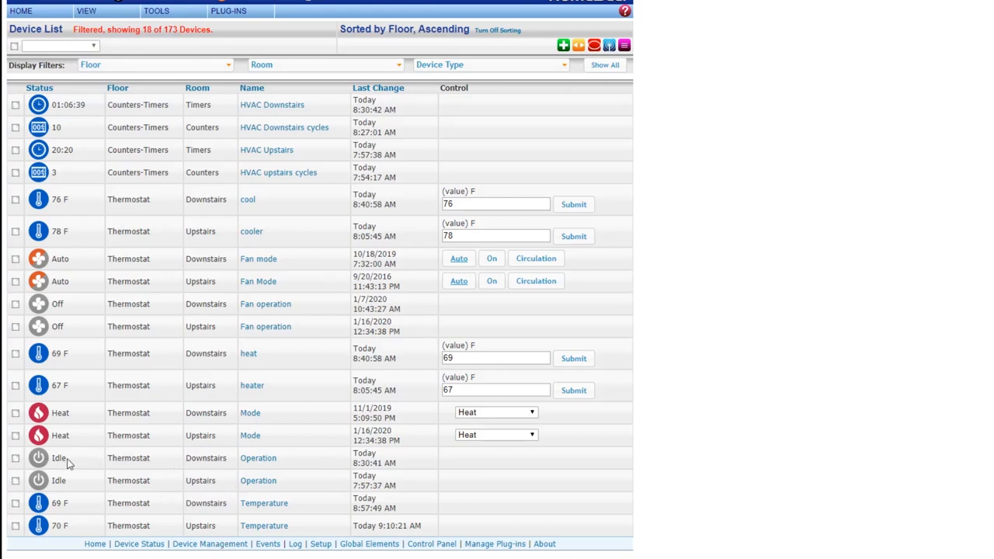
mouse_move(318, 478)
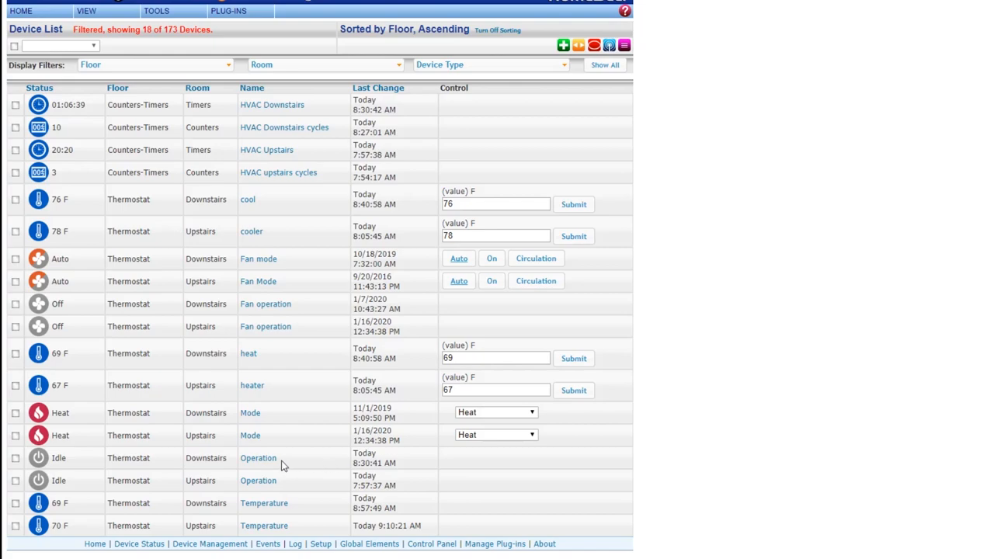
mouse_move(257, 458)
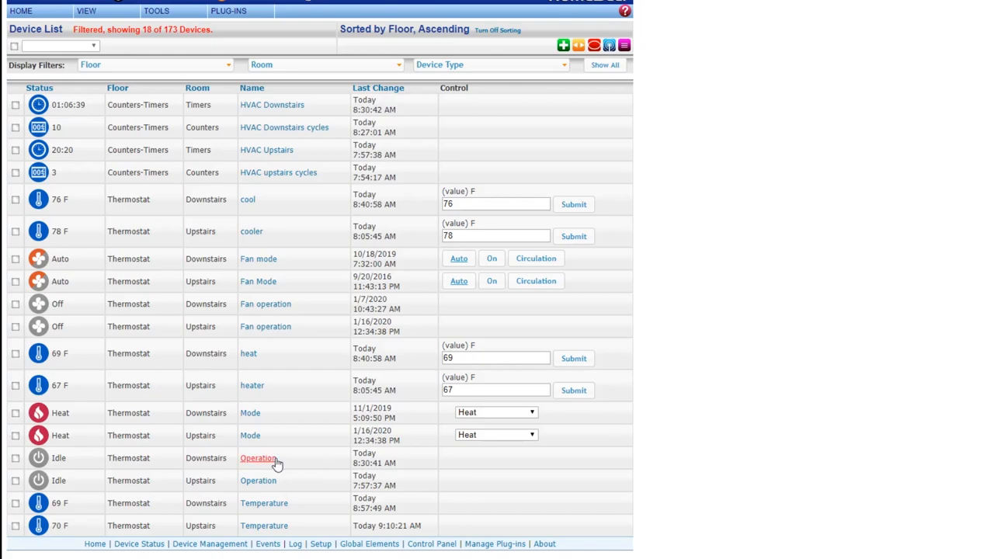
mouse_move(298, 470)
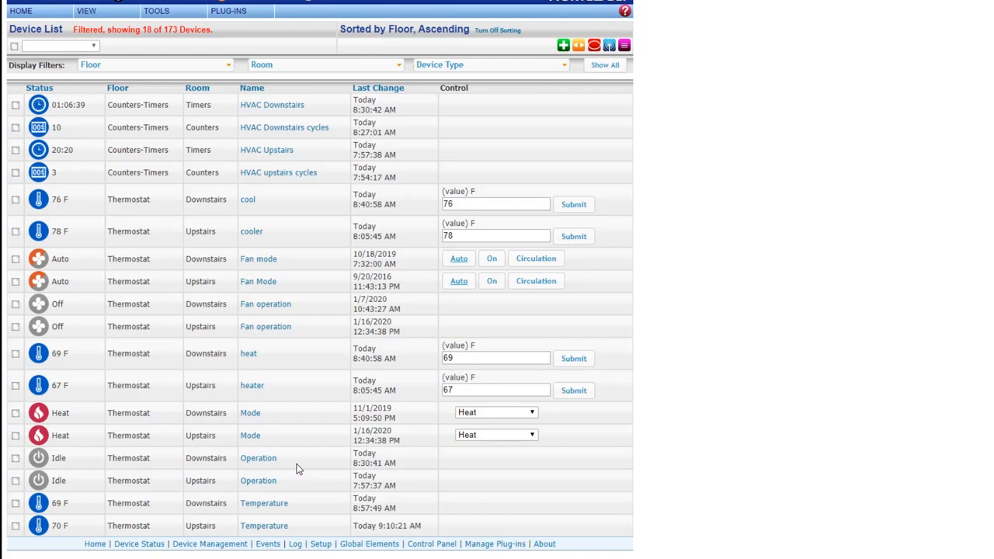
mouse_move(304, 466)
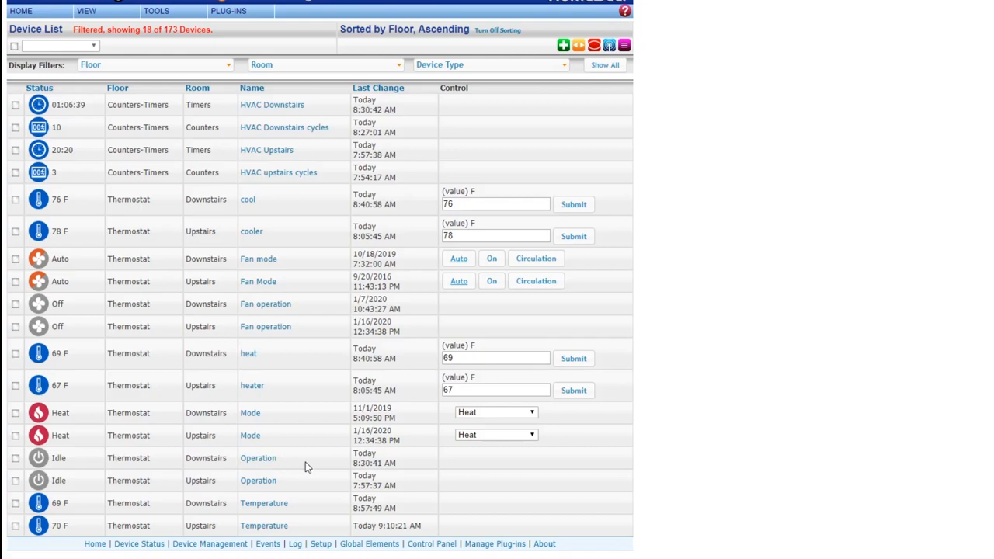
mouse_move(298, 464)
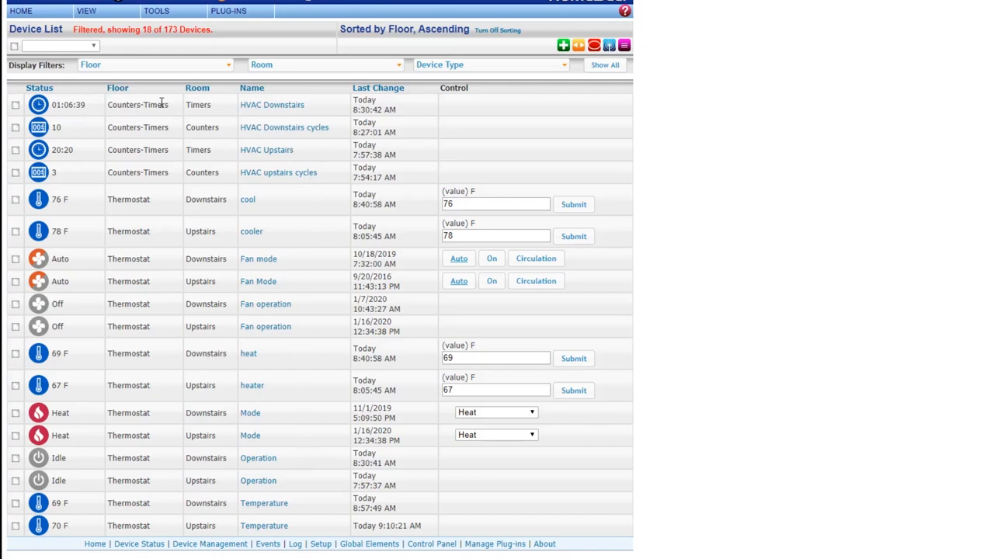
mouse_move(93, 109)
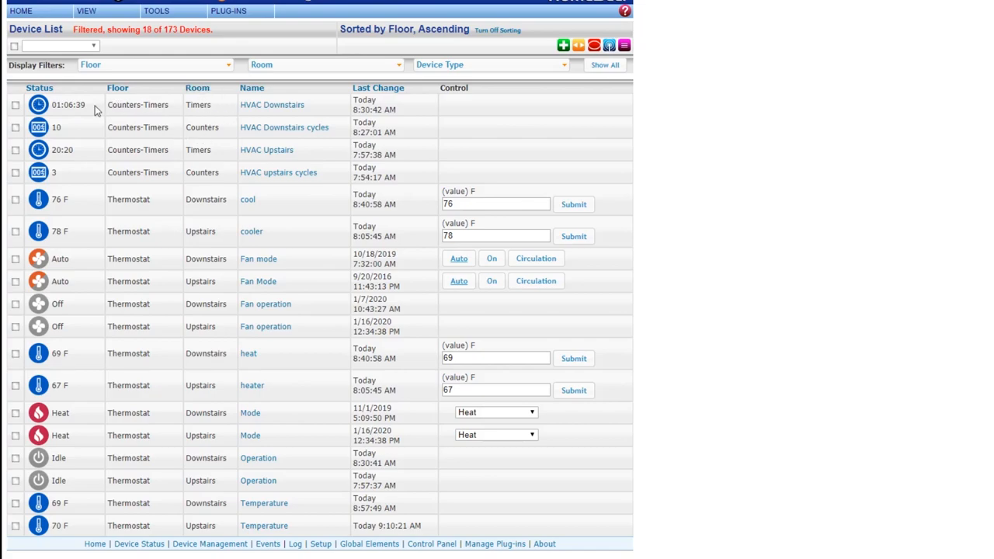
mouse_move(69, 167)
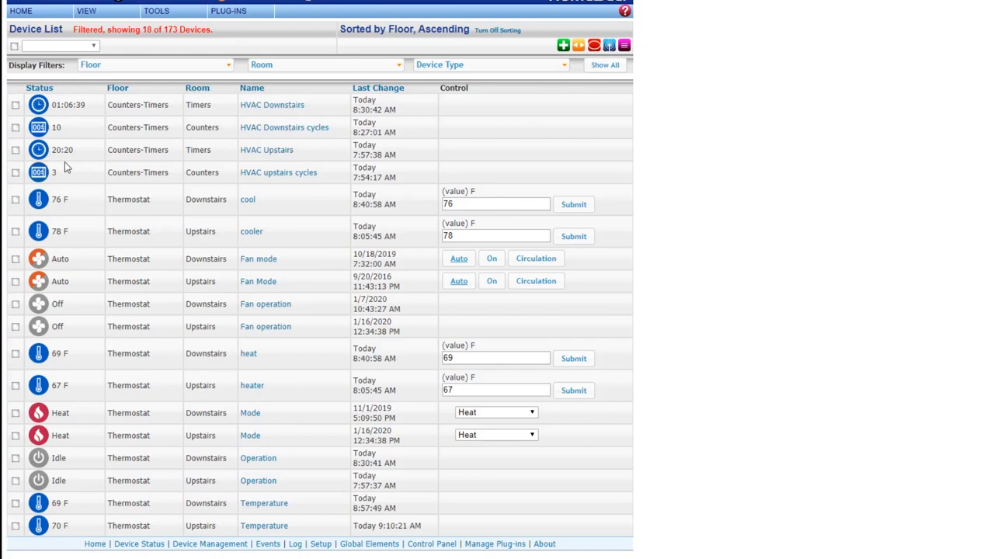
mouse_move(91, 108)
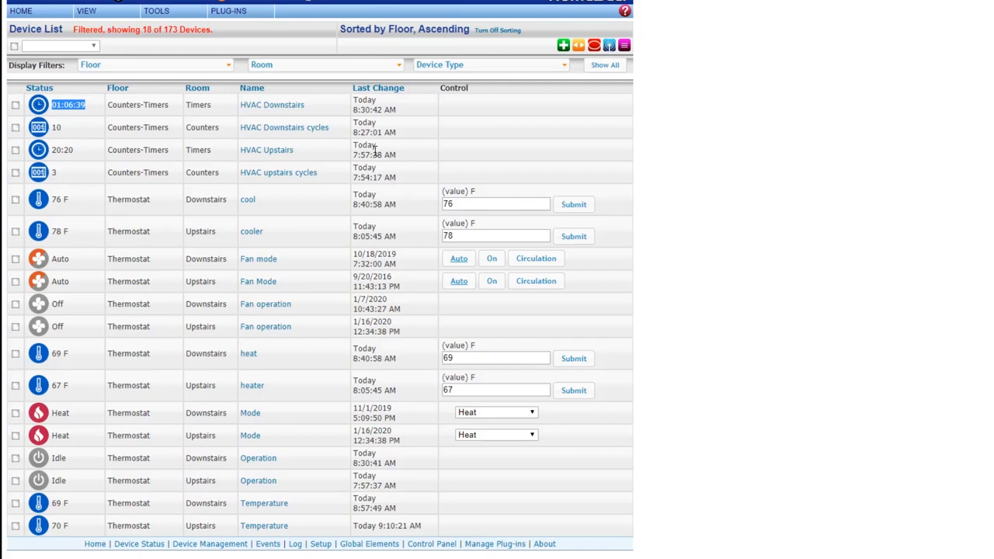
mouse_move(84, 138)
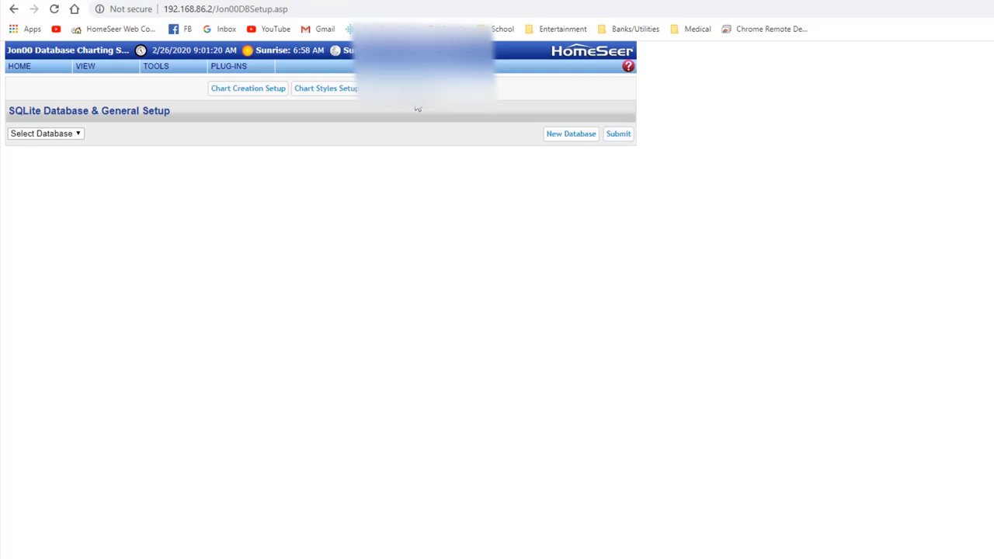
Step: Browse the VIEW and TOOLS header menus on the Jon00 setup page and close them
left_click(86, 65)
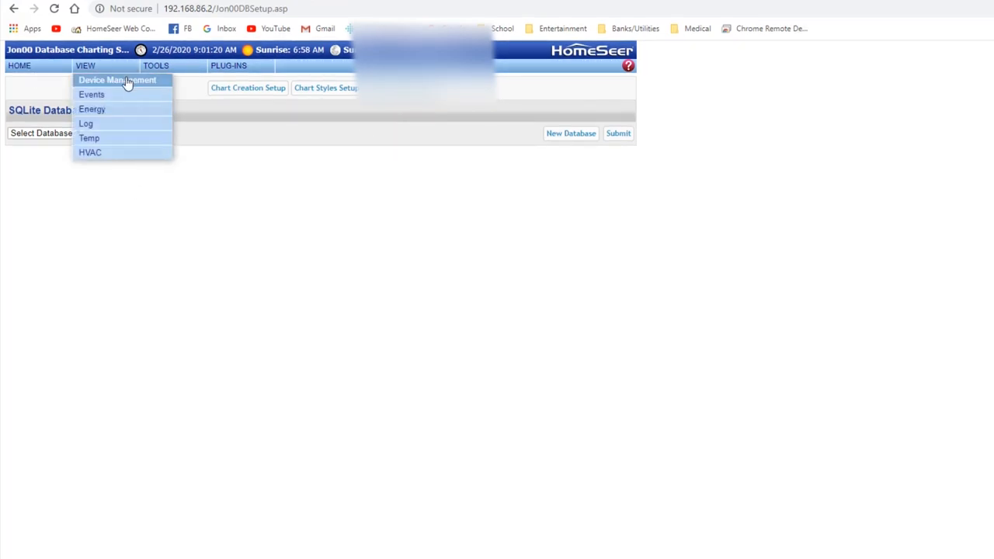
left_click(155, 65)
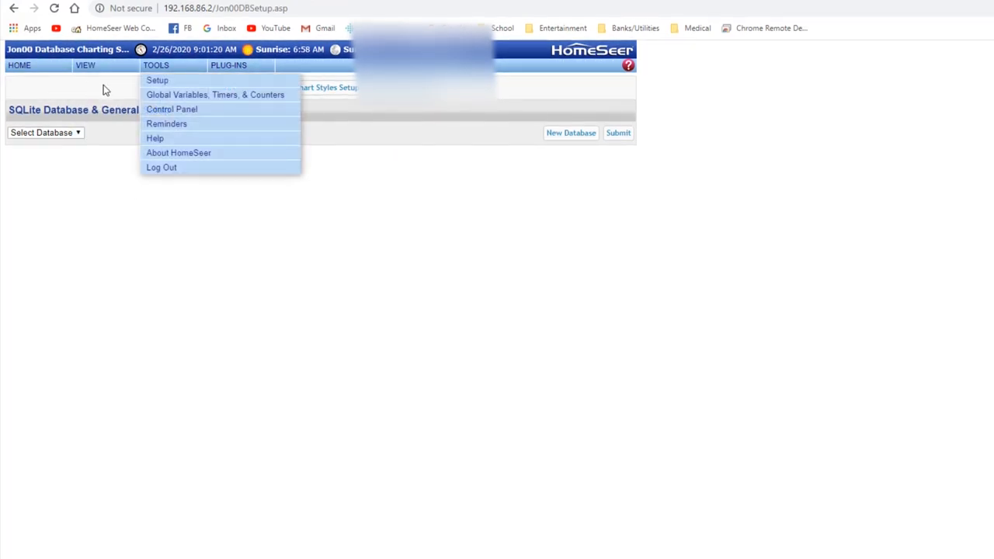
left_click(226, 8)
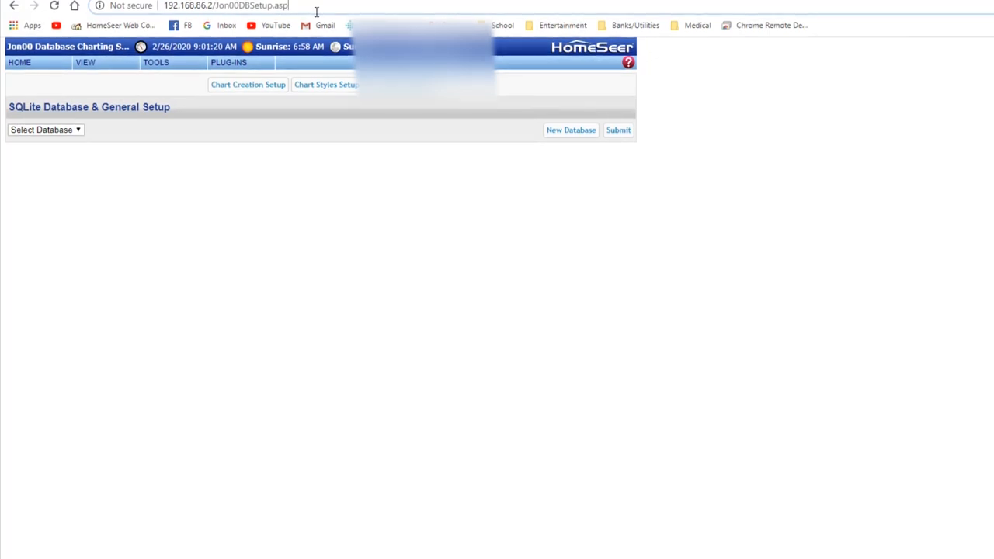
Step: Select the setup page address, then list the existing Temperature and HVAC databases
double_click(248, 7)
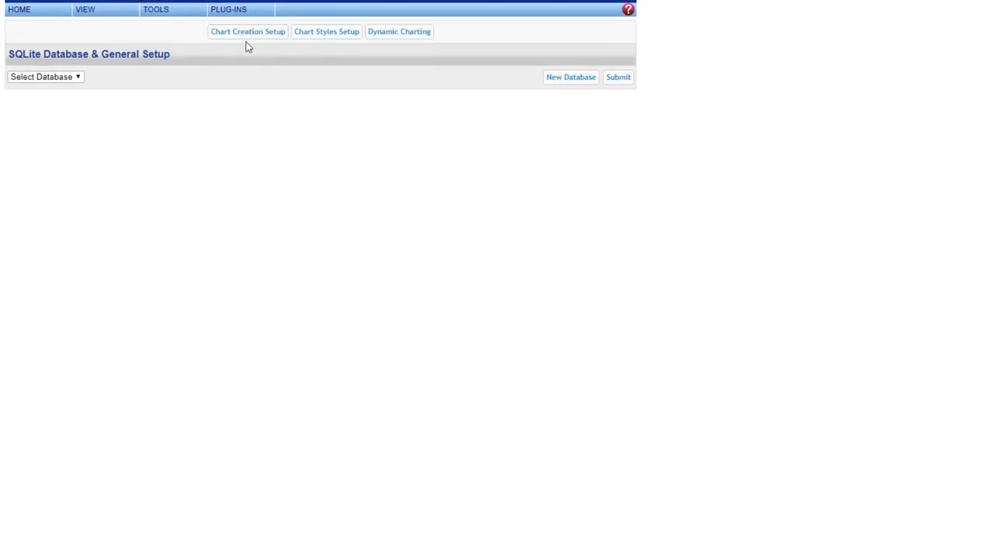
left_click(43, 76)
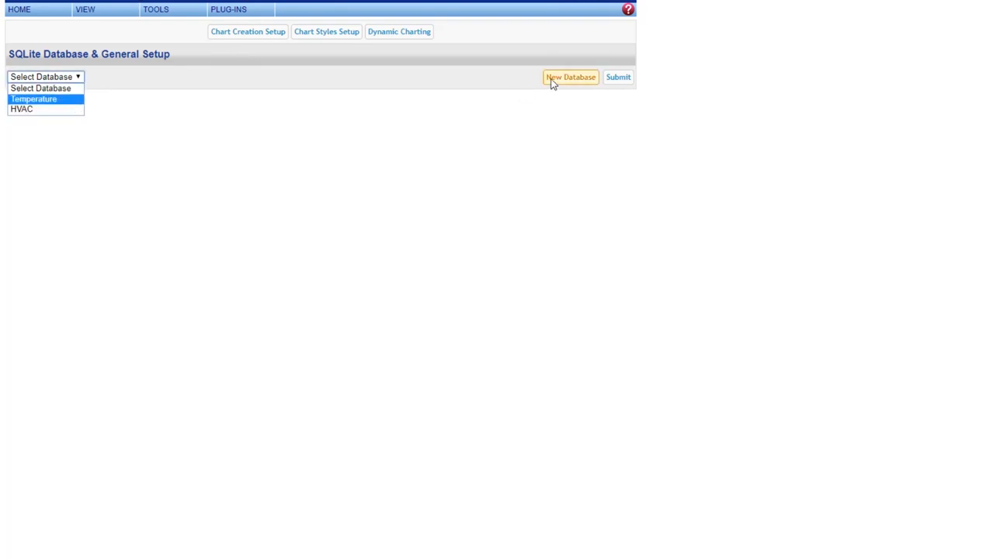
mouse_move(435, 85)
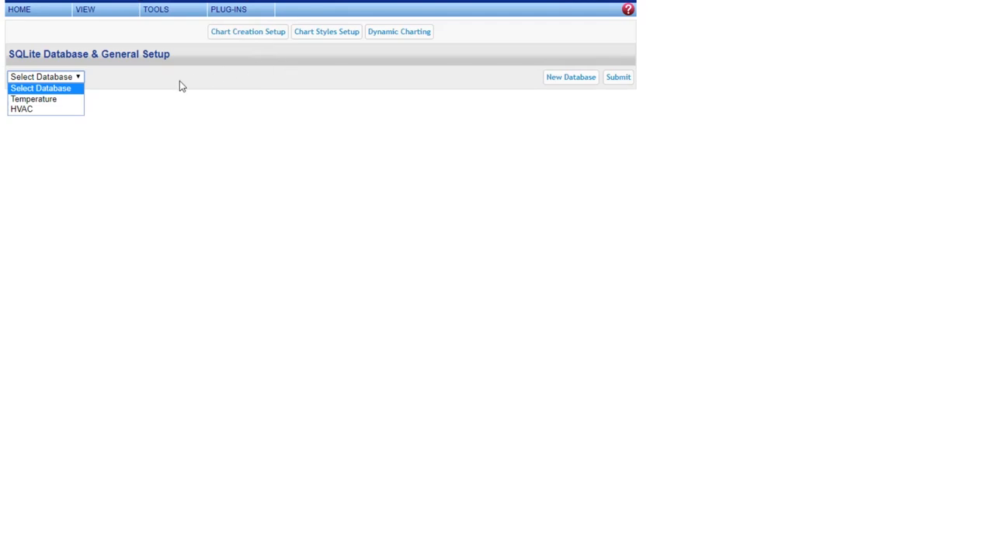
mouse_move(571, 77)
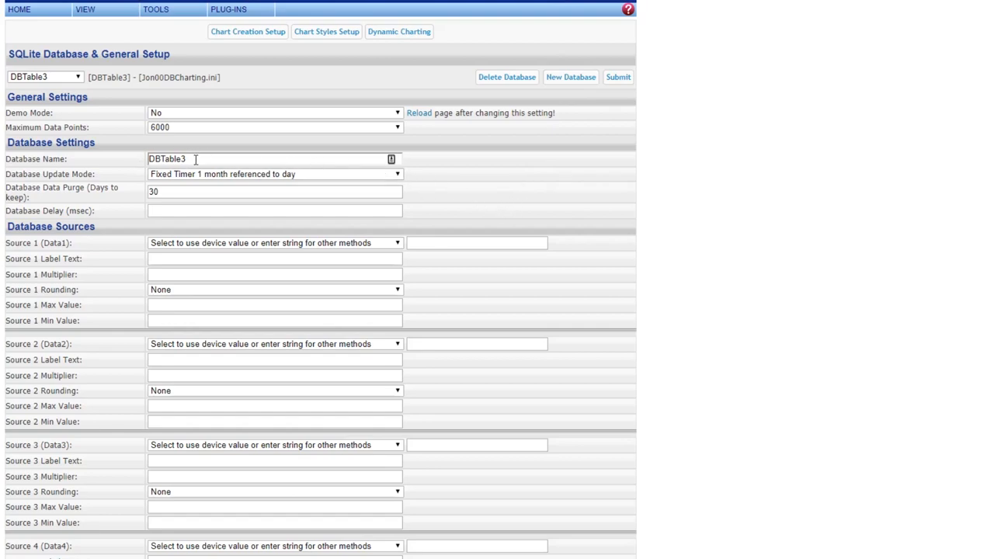
mouse_move(438, 136)
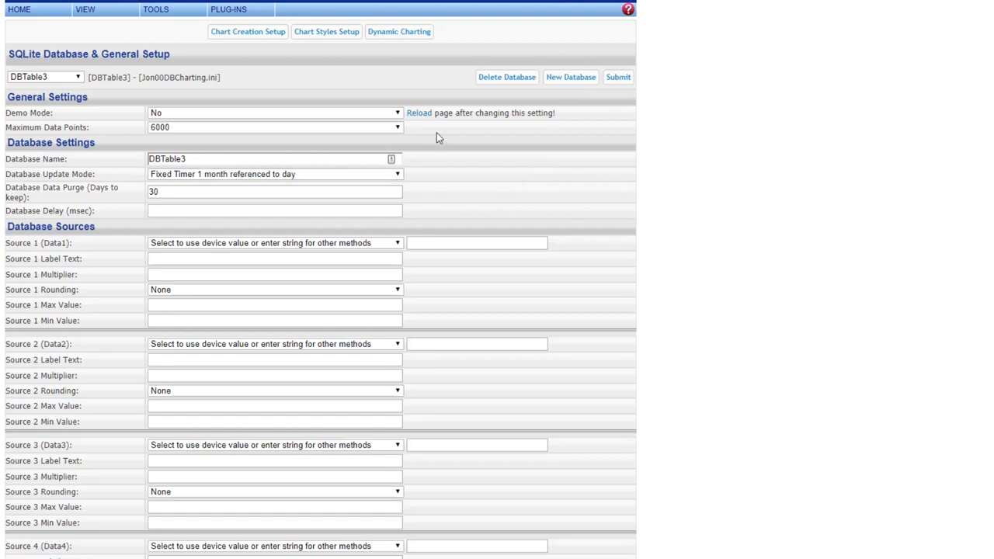
mouse_move(401, 285)
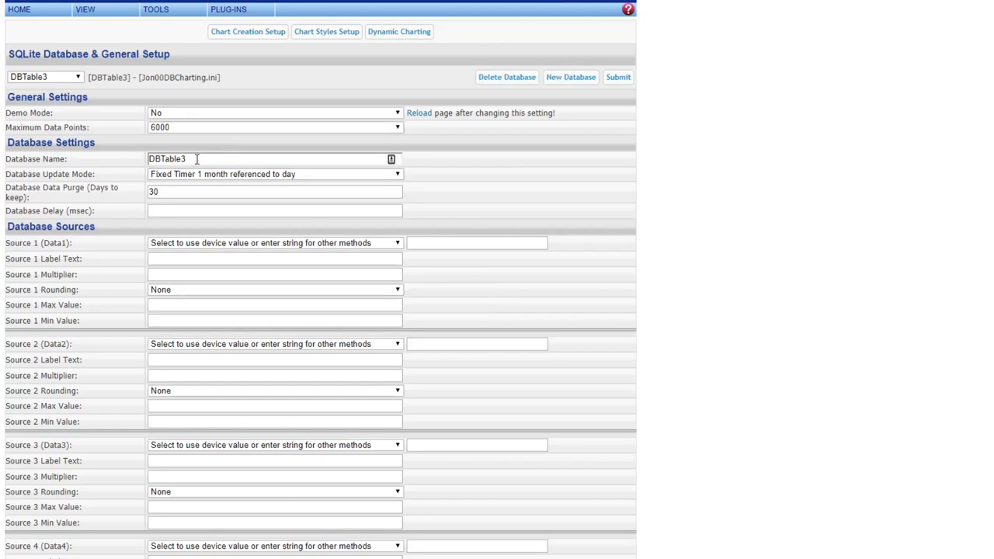
Step: Pick the HVAC database from the Select Database list after DBTable3 is created
left_click(44, 77)
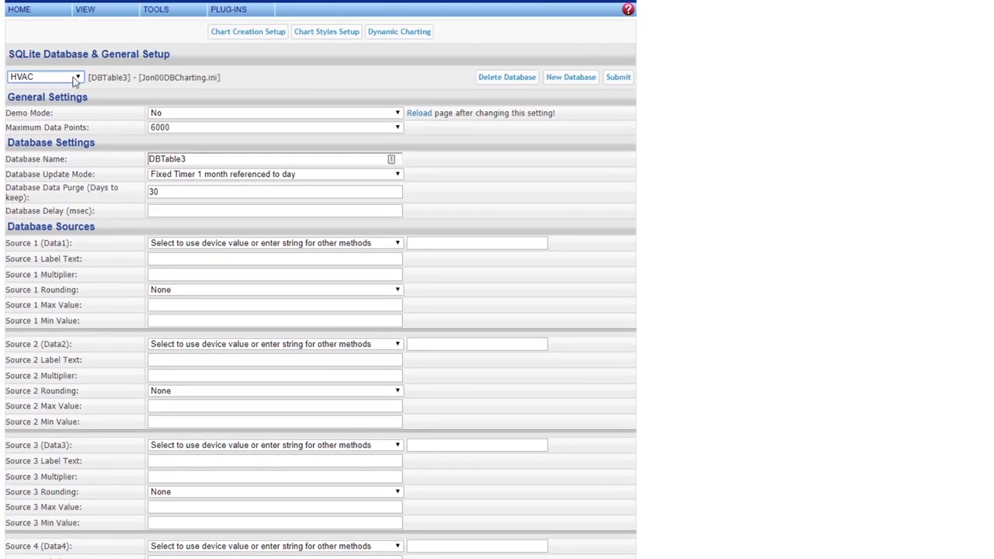
mouse_move(543, 102)
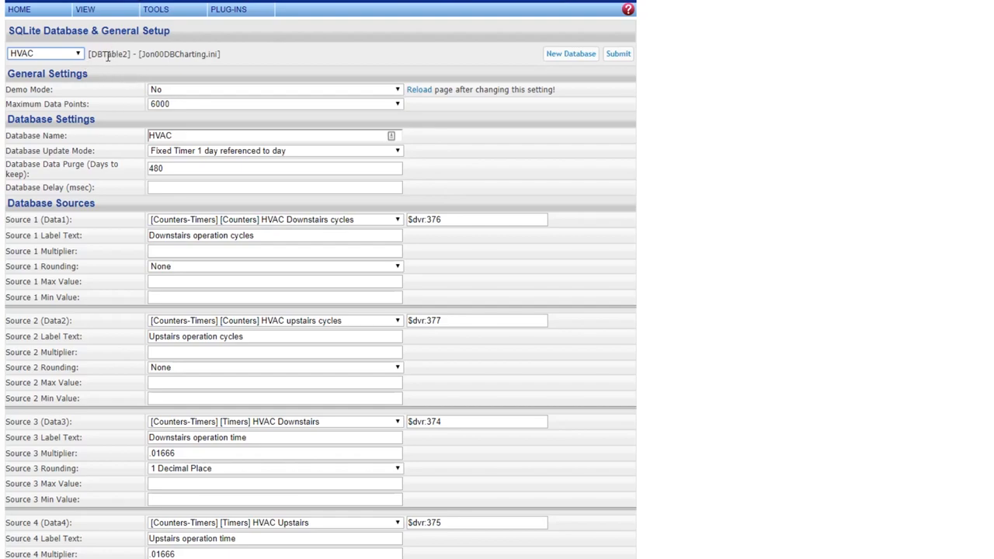
mouse_move(497, 130)
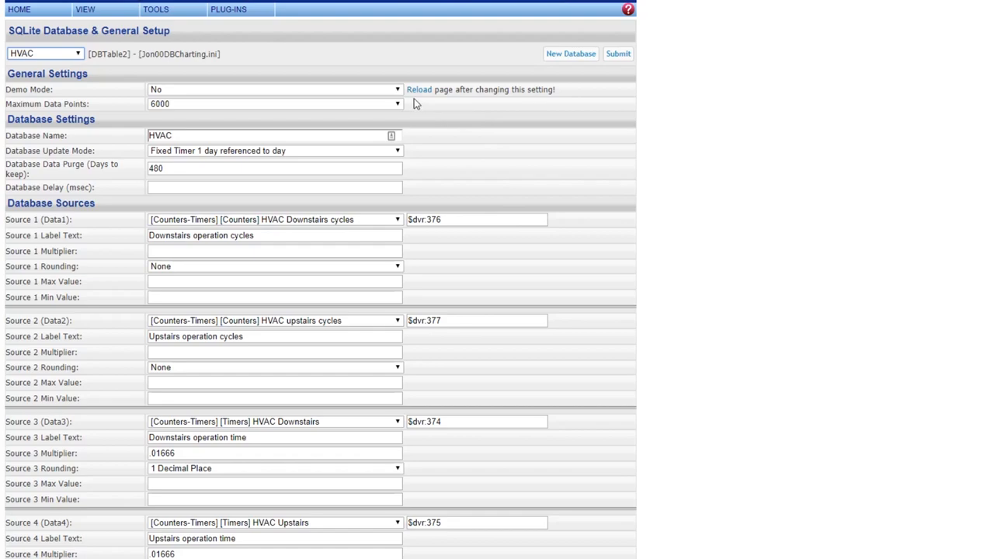
mouse_move(193, 96)
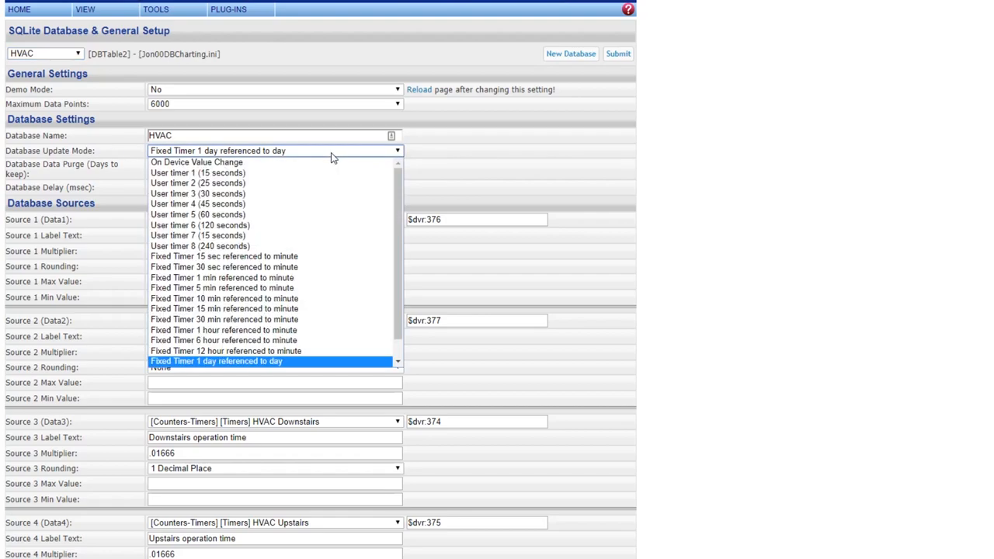
Step: Scroll the loaded HVAC database settings to its update mode, purge and source fields
scroll("down", 3)
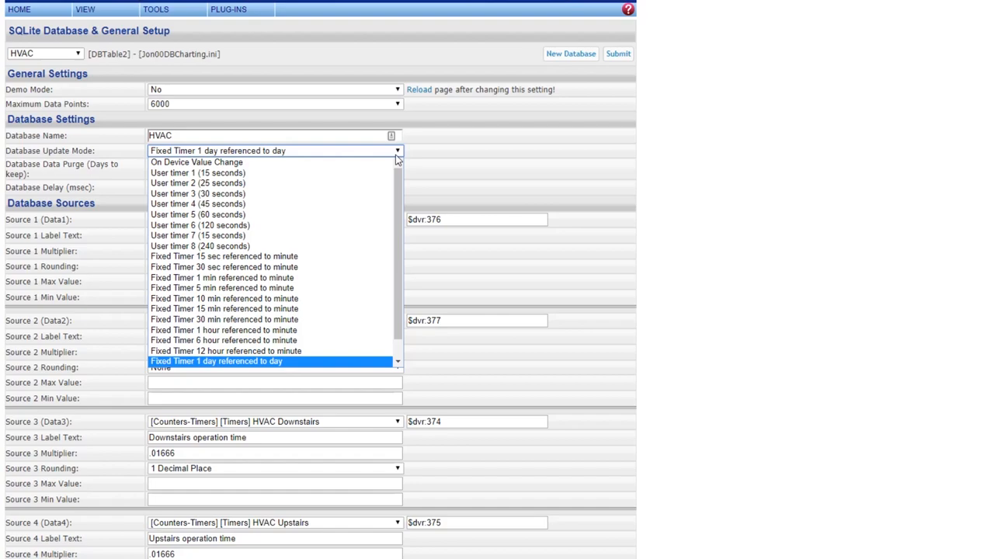
mouse_move(391, 172)
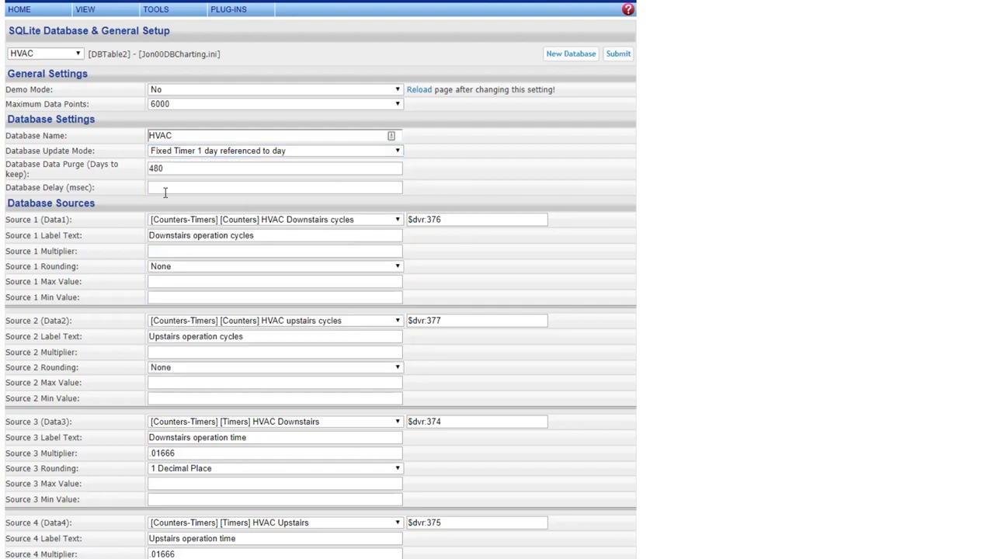
mouse_move(167, 294)
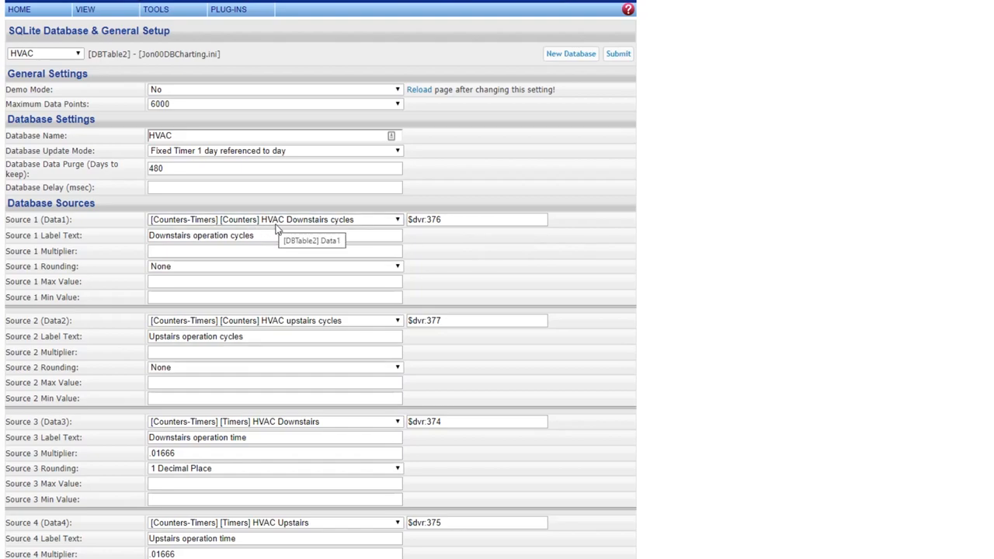
mouse_move(323, 230)
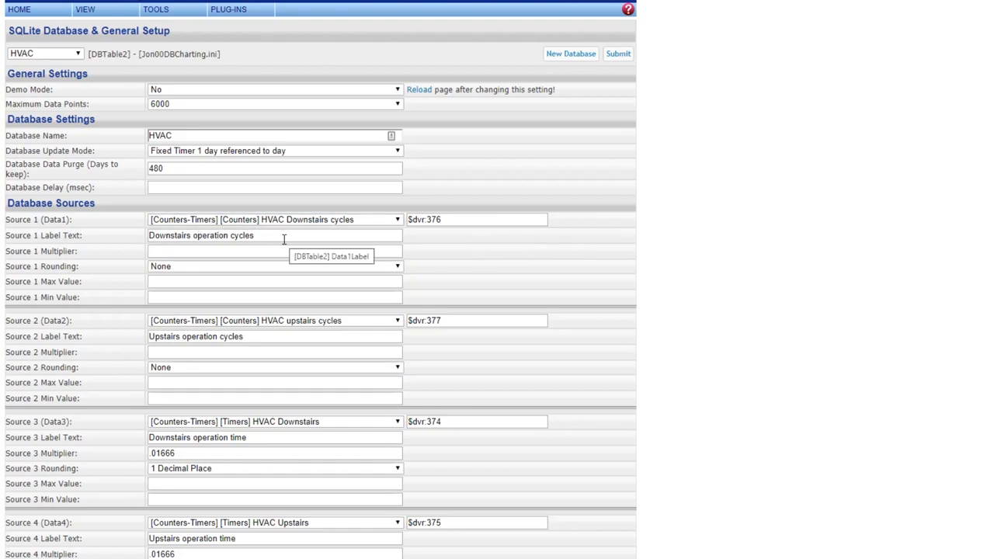
mouse_move(202, 274)
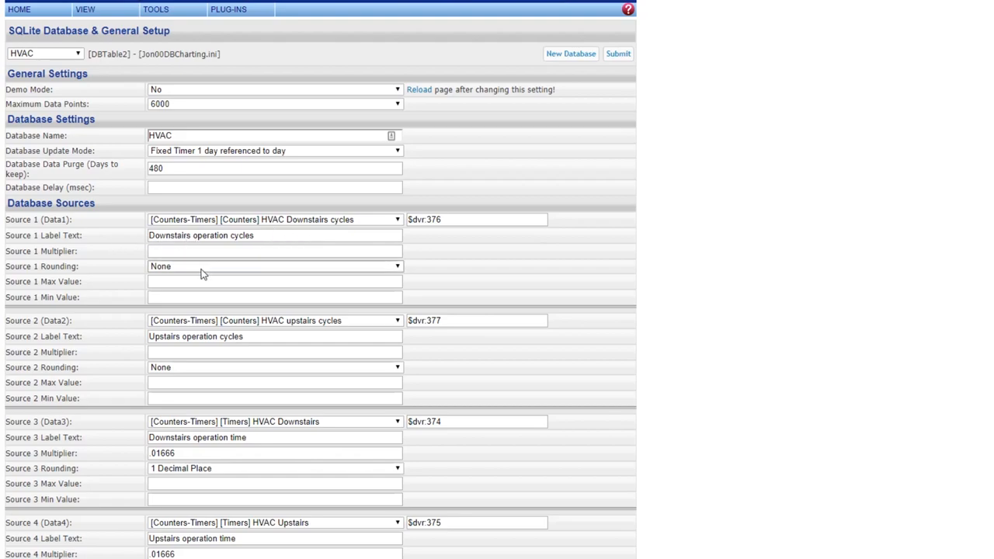
mouse_move(217, 270)
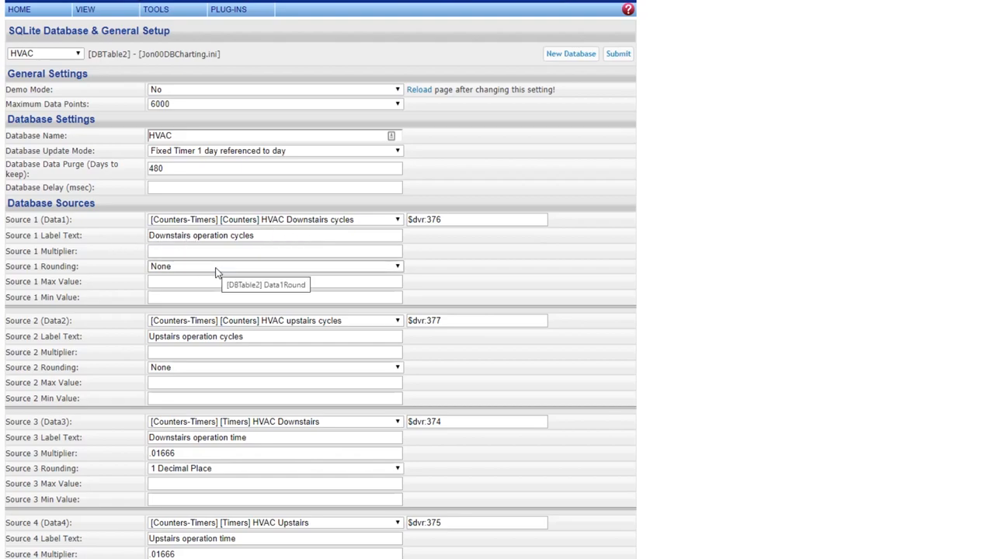
scroll("down", 3)
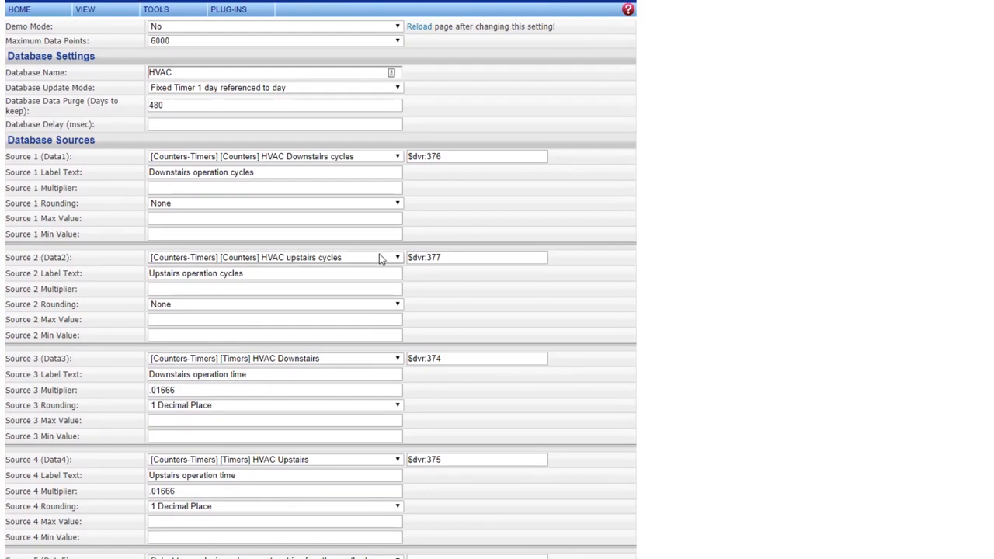
mouse_move(381, 258)
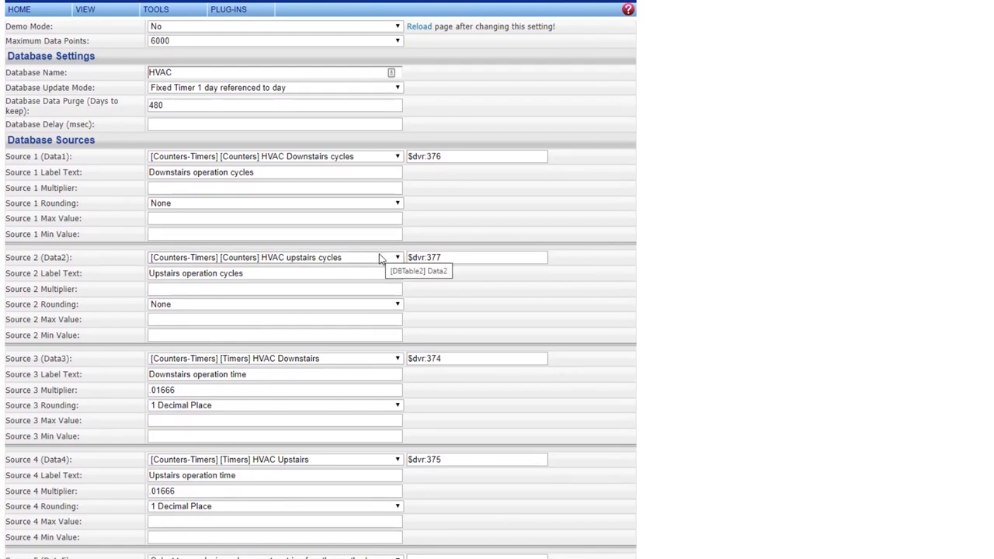
scroll("down", 3)
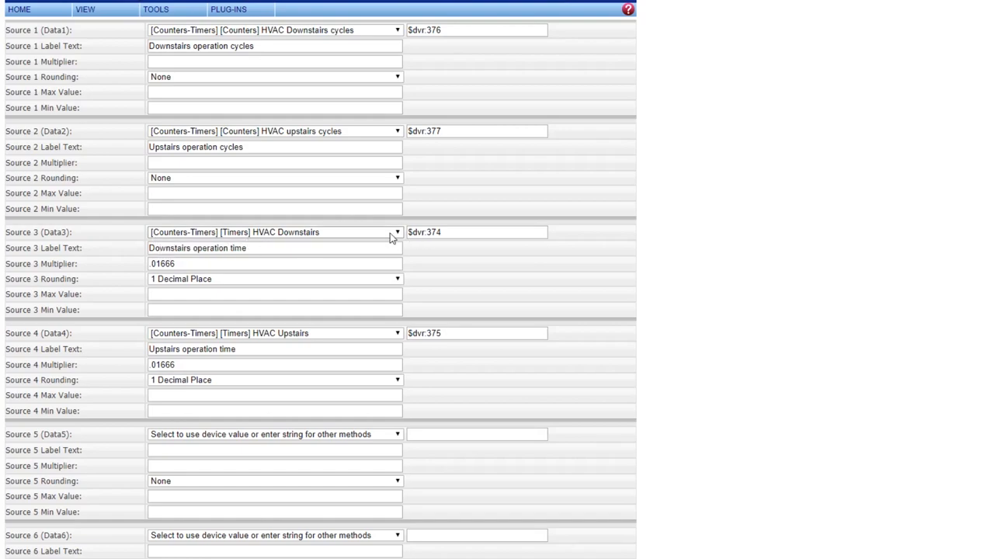
mouse_move(396, 236)
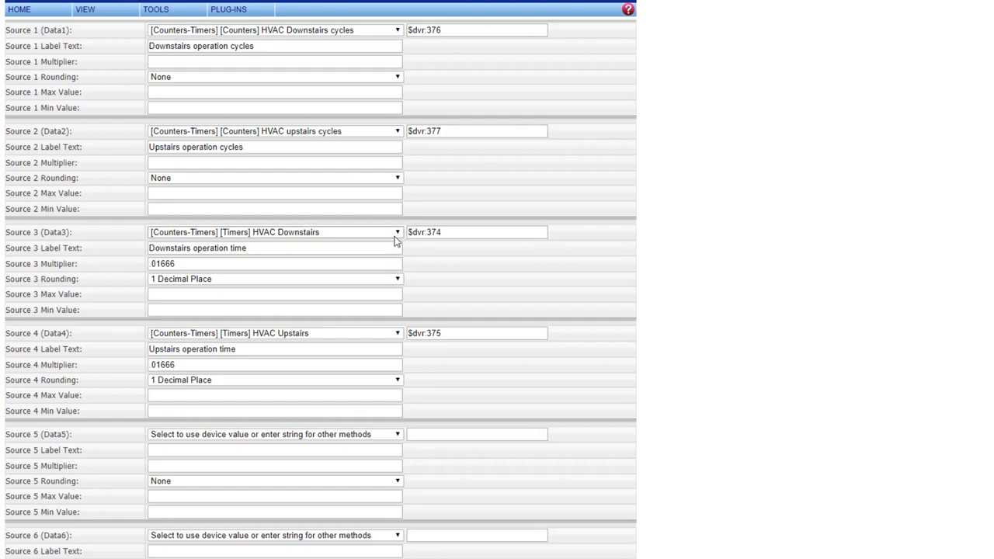
left_click(397, 232)
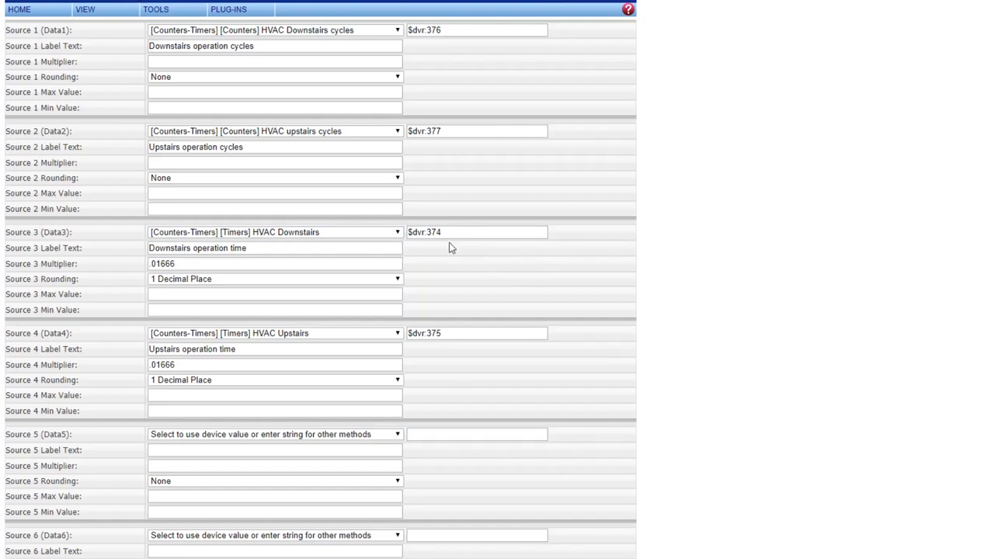
scroll("down", 3)
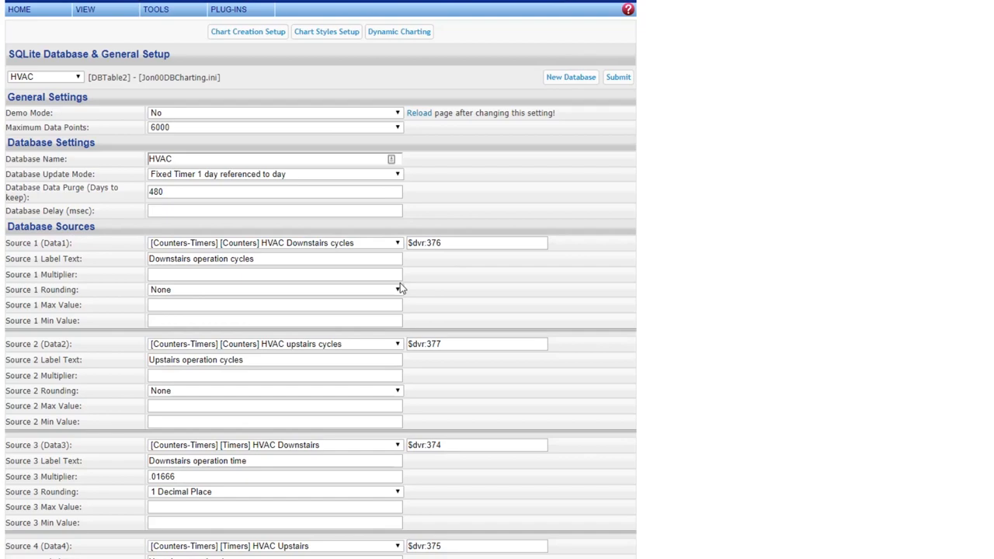
Step: Select the Source 1 device reference and view the HVAC Downstairs device's settings via View > HVAC
left_click(475, 242)
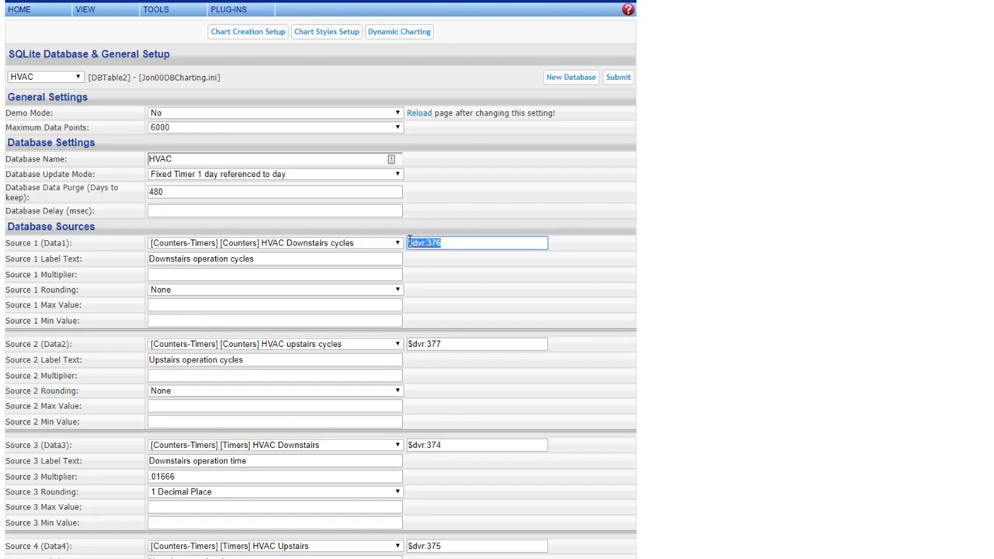
left_click(456, 243)
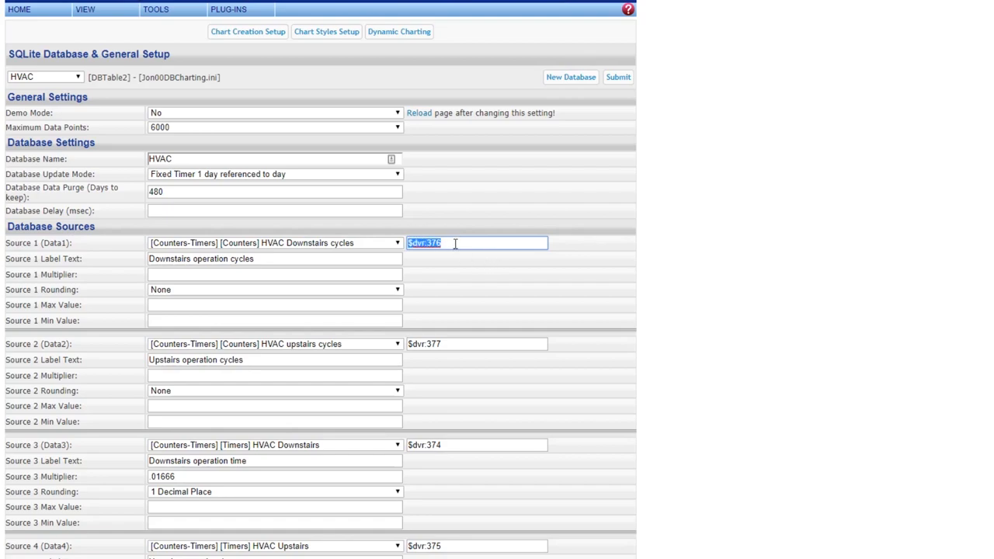
mouse_move(391, 140)
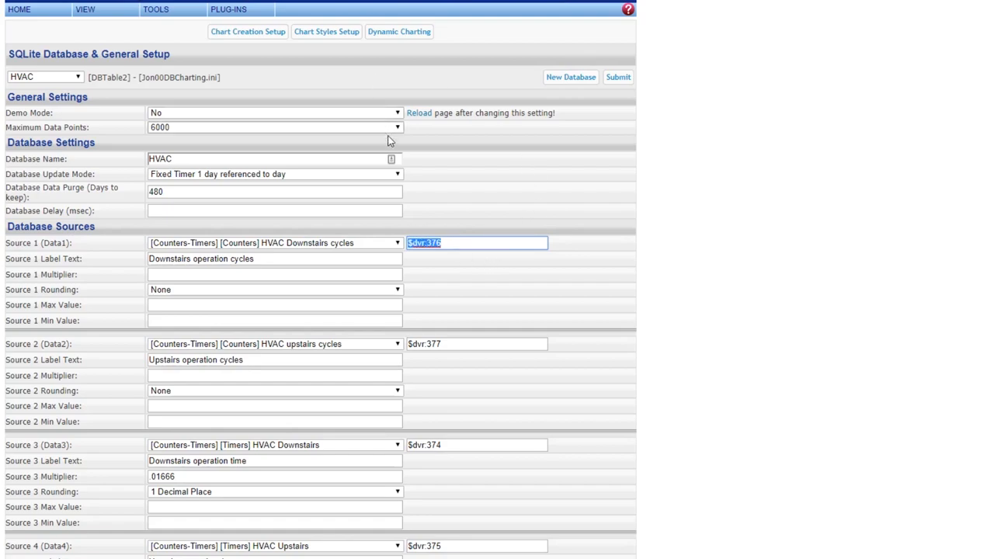
left_click(228, 10)
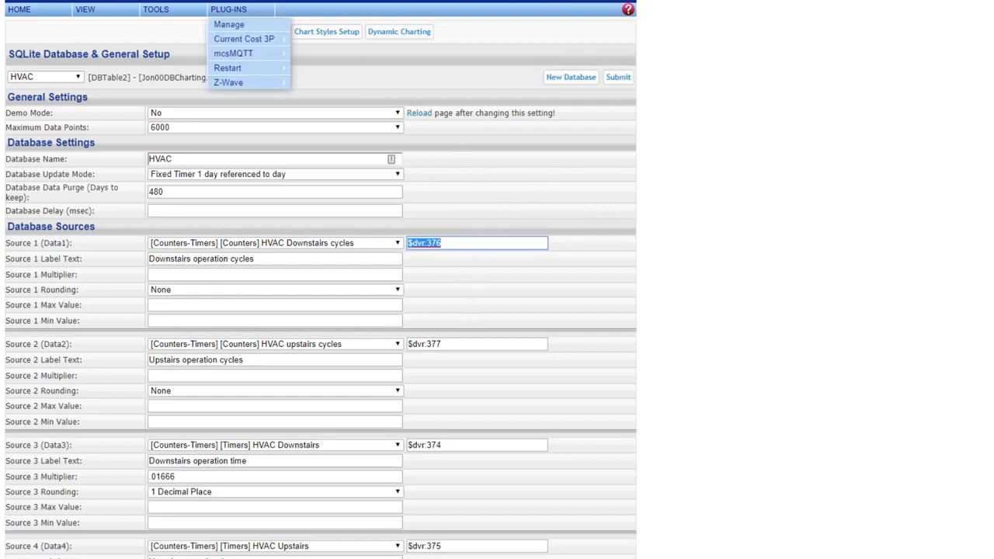
left_click(86, 9)
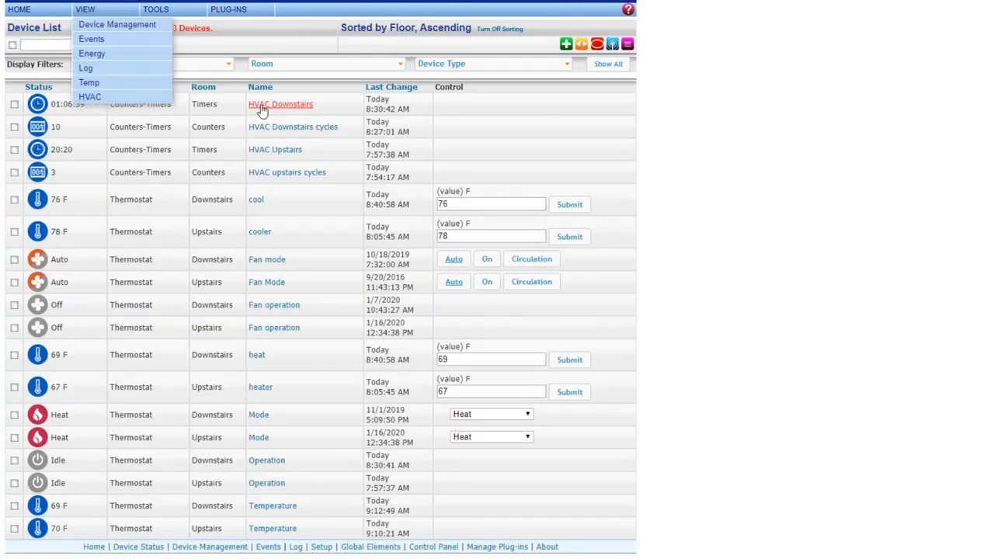
left_click(280, 103)
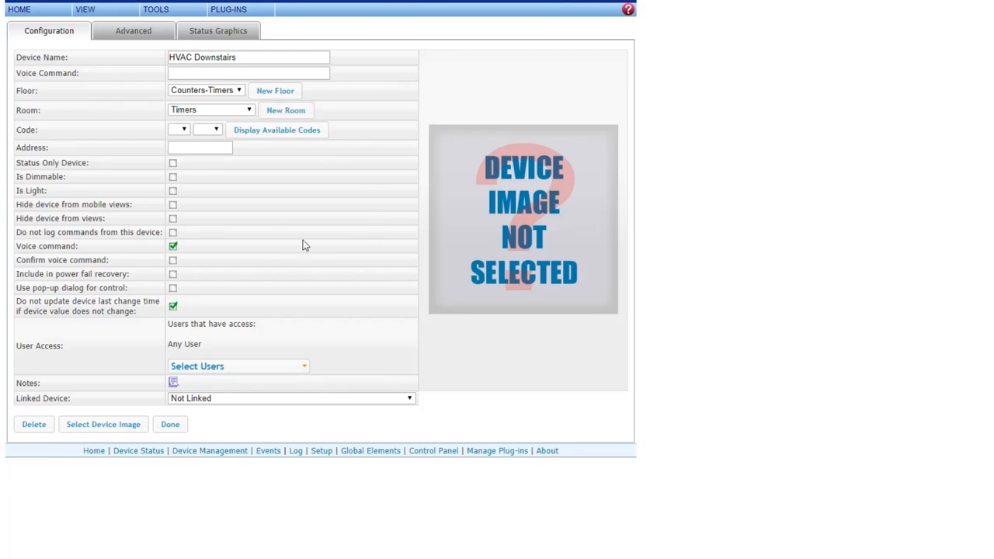
Step: Compare the Source 3 reference with the device's Advanced reference ID, then show the HVAC device list
left_click(156, 9)
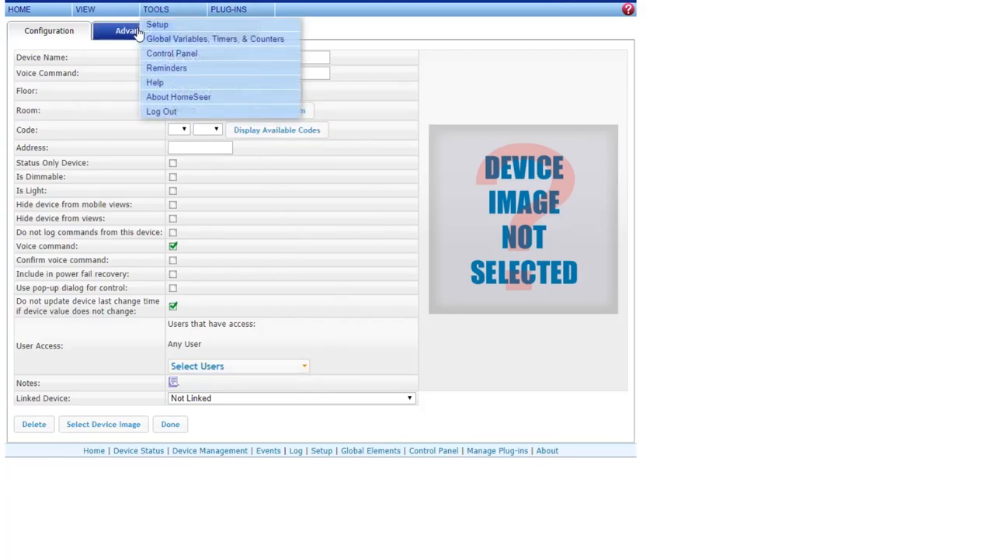
left_click(134, 31)
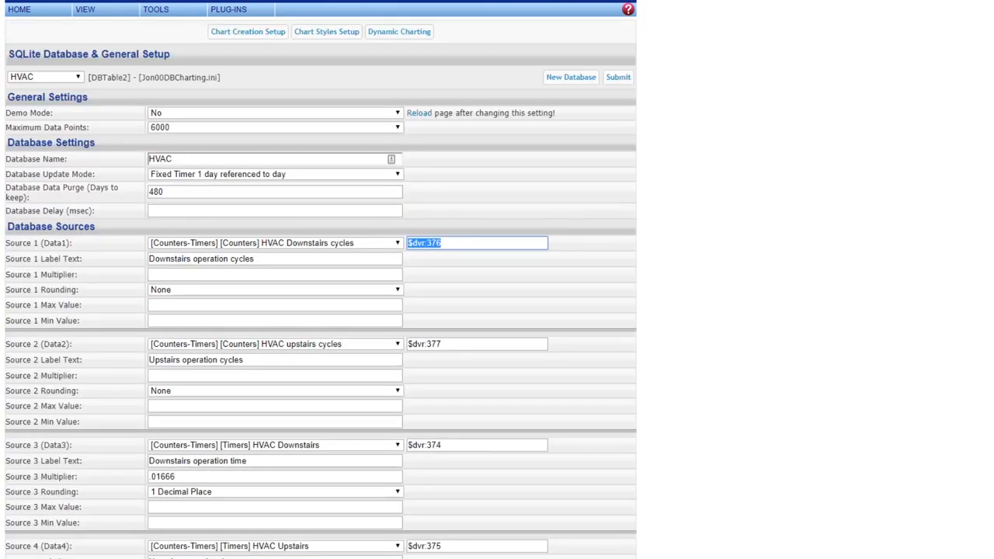
left_click(475, 445)
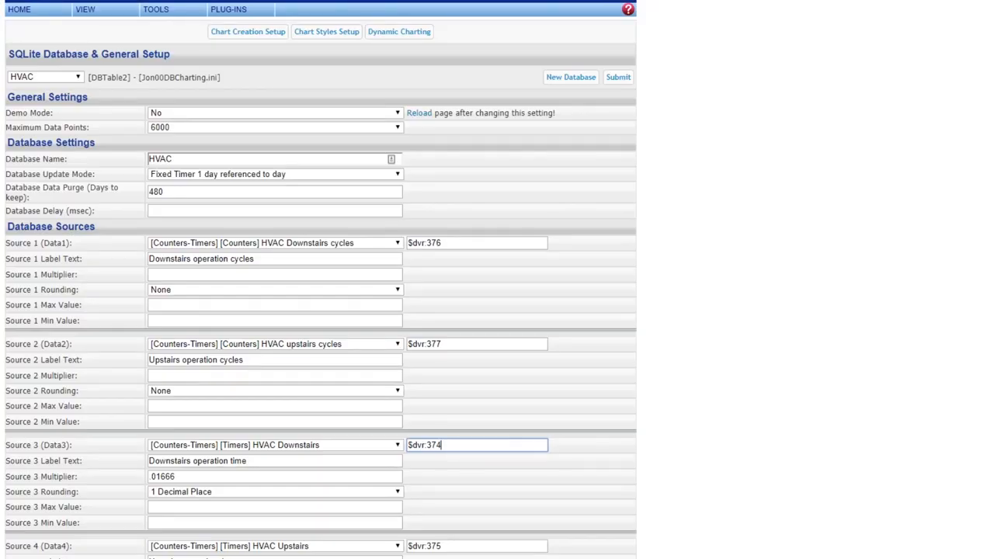
left_click(85, 9)
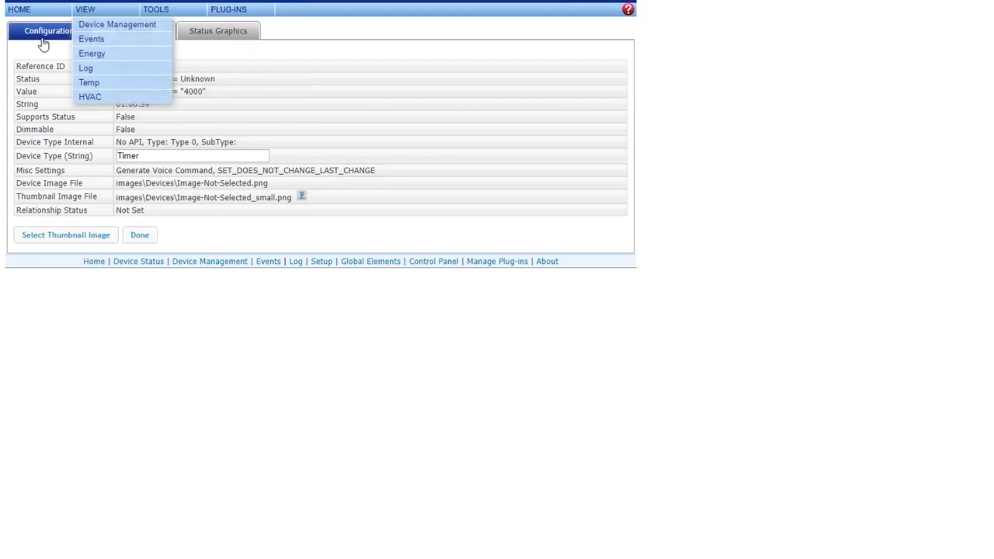
left_click(118, 25)
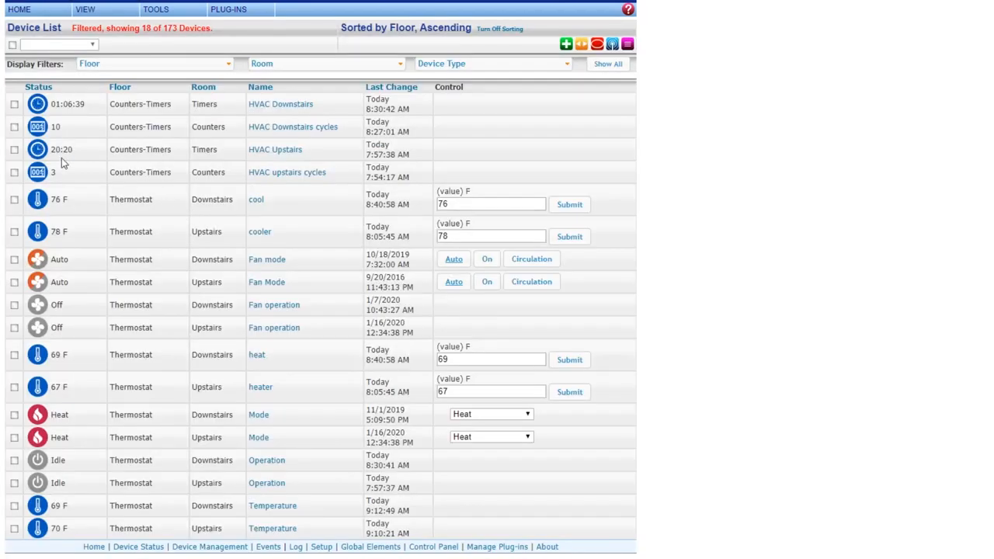
mouse_move(70, 172)
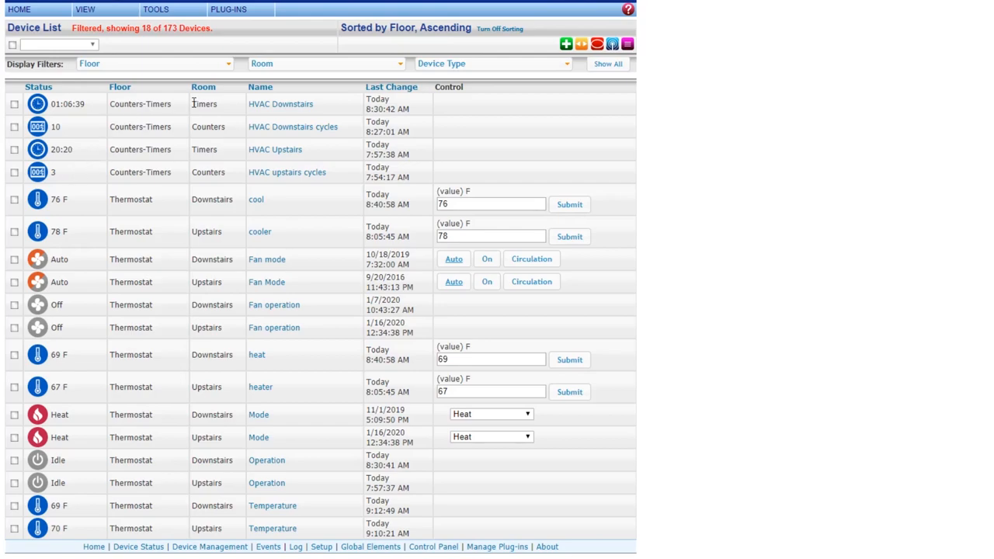
Step: Widen the Floor display filter to every floor, listing 136 of 173 devices
left_click(153, 62)
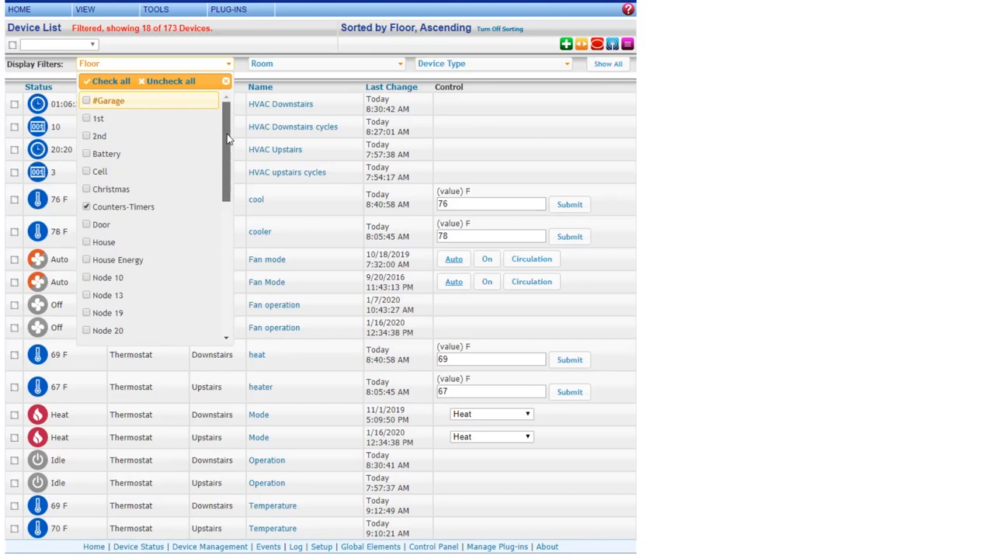
scroll("down", 3)
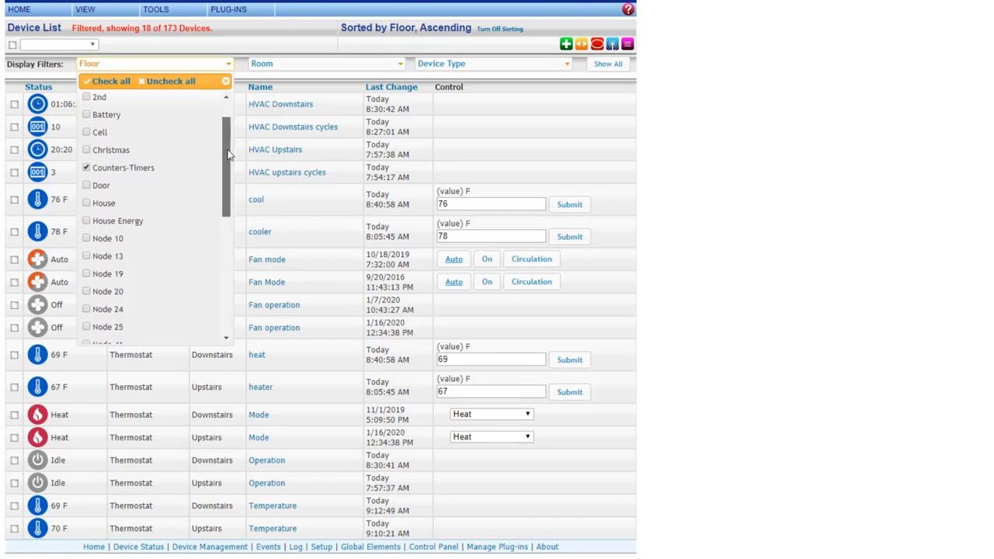
scroll("down", 3)
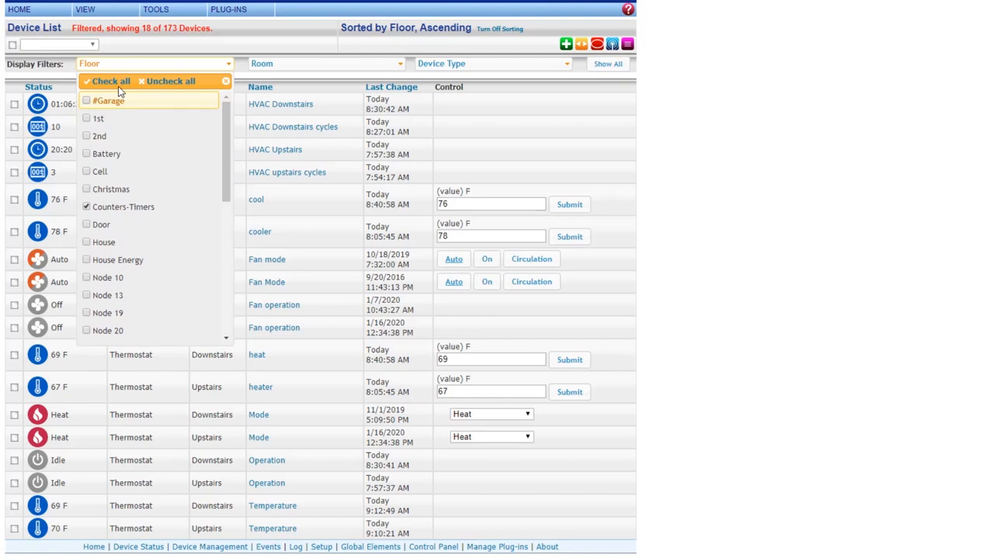
left_click(112, 81)
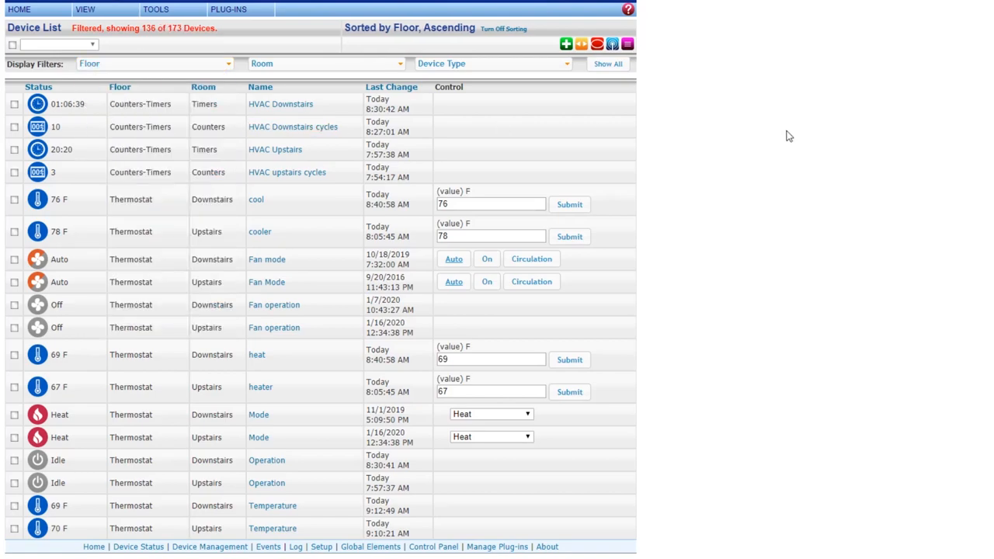
scroll("down", 3)
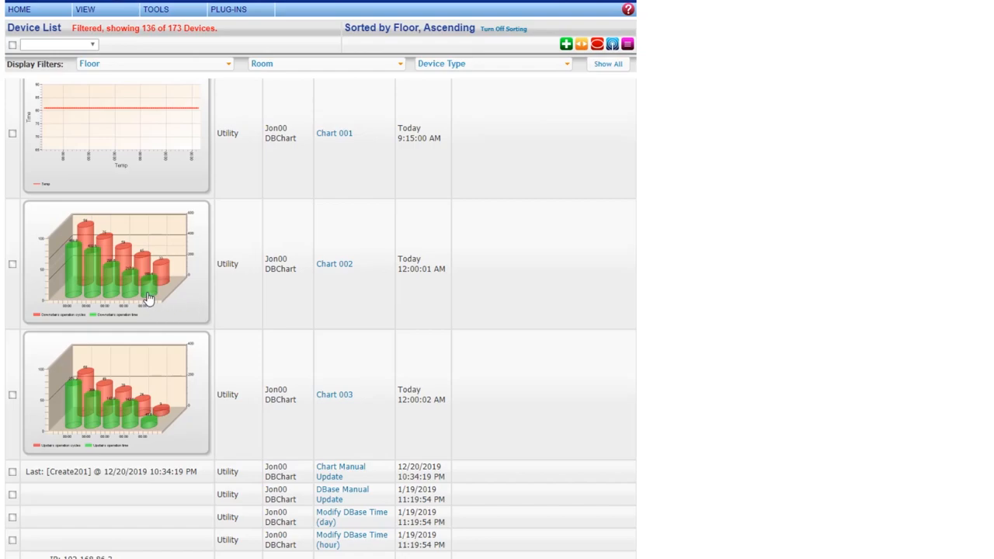
mouse_move(143, 298)
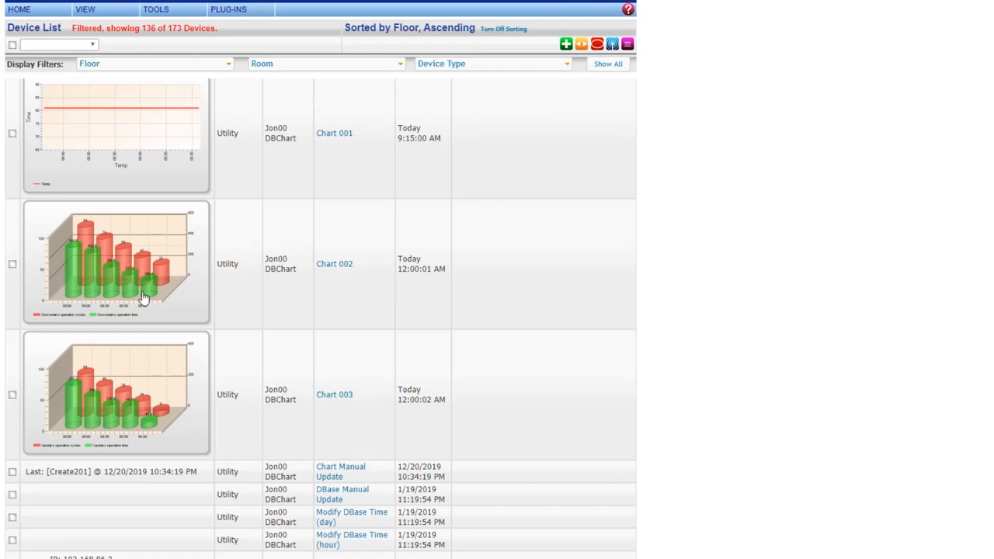
mouse_move(92, 252)
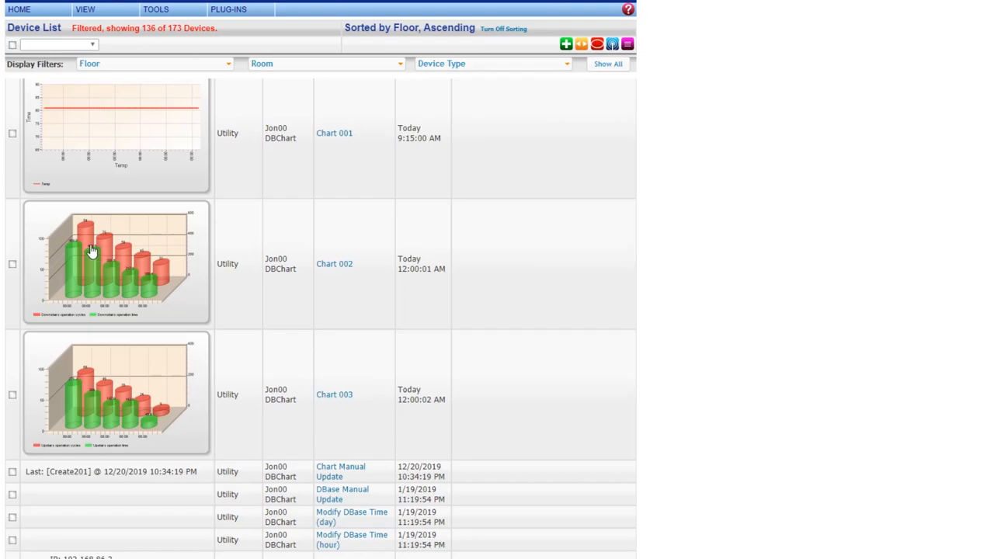
mouse_move(41, 247)
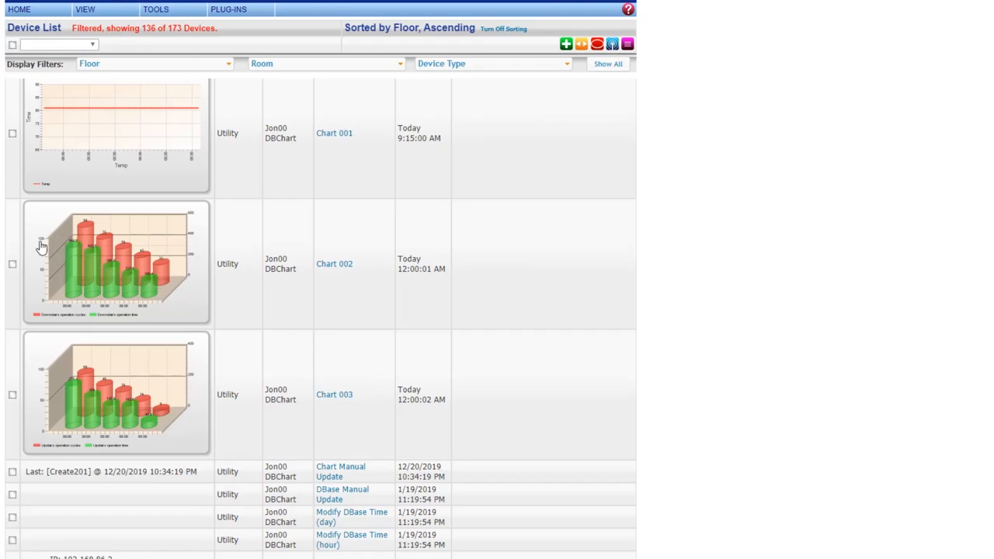
mouse_move(84, 258)
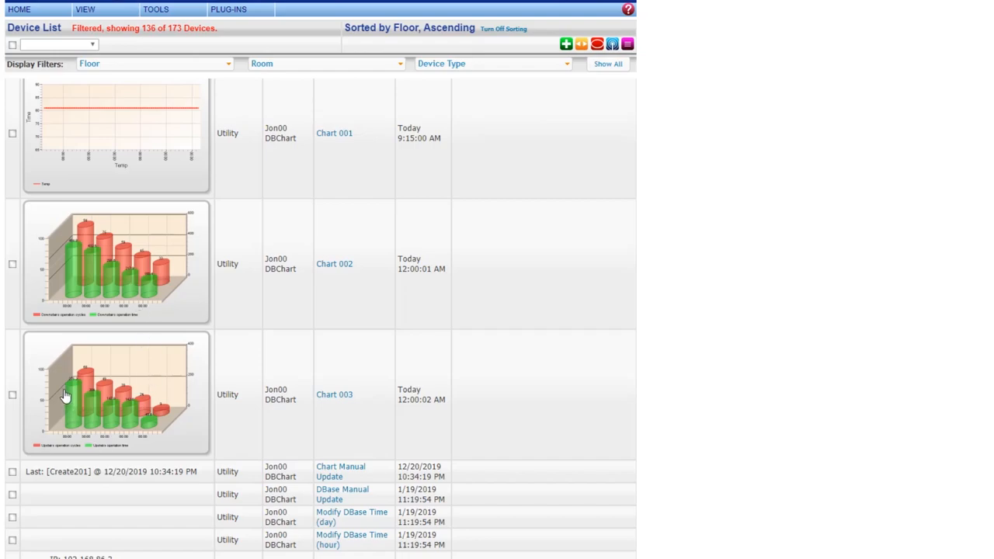
mouse_move(135, 433)
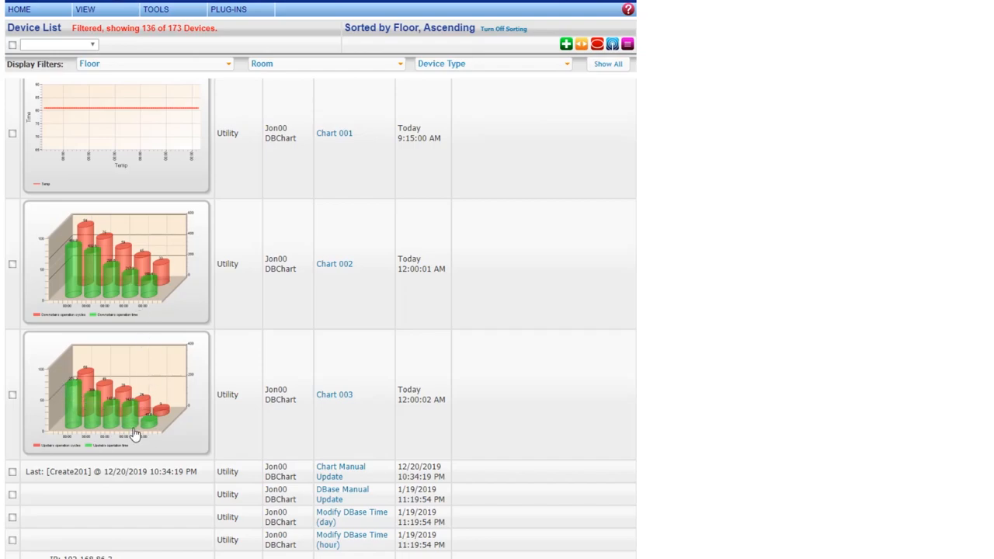
mouse_move(25, 441)
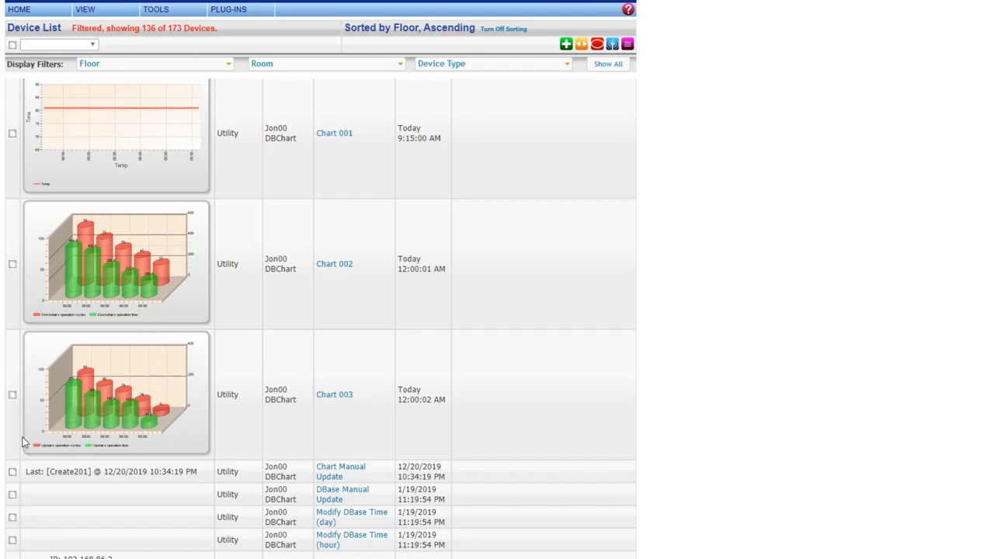
mouse_move(146, 290)
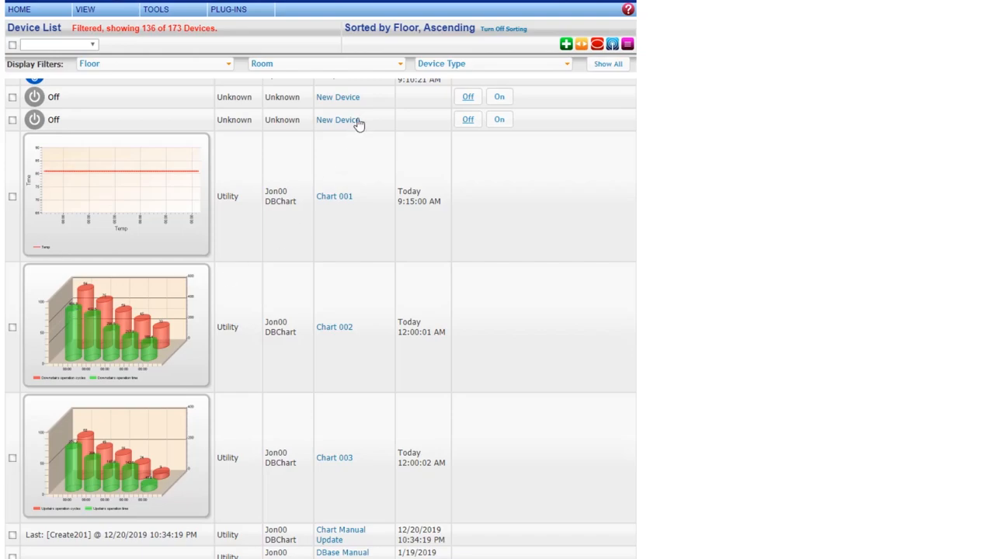
Step: Load the HVAC Downstairs chart in Chart Creation Setup to review its 3D column settings
left_click(155, 9)
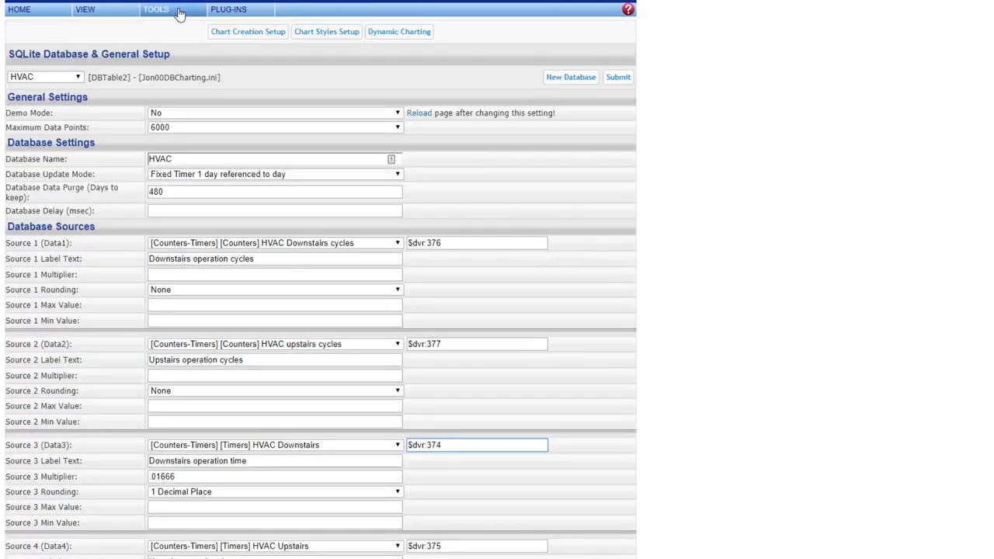
left_click(85, 9)
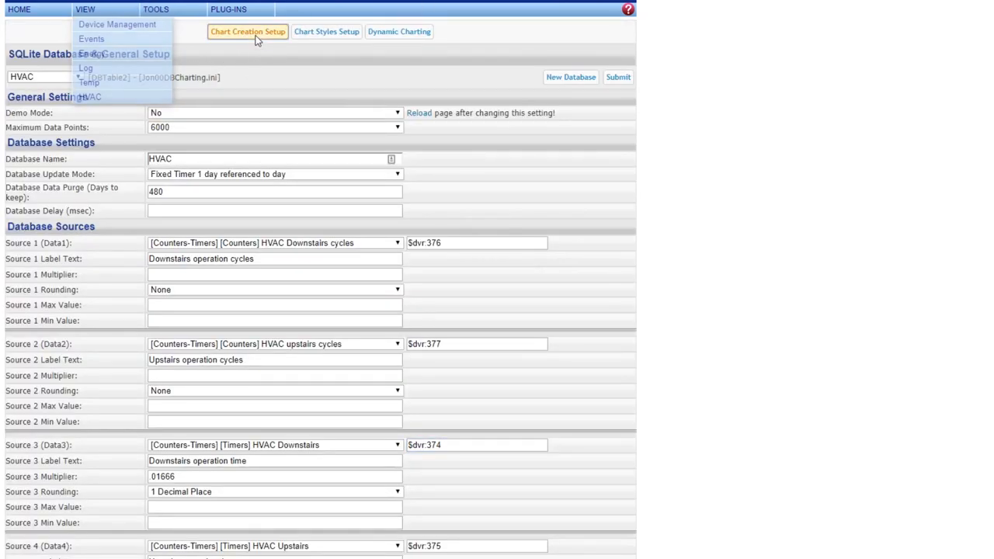
left_click(248, 31)
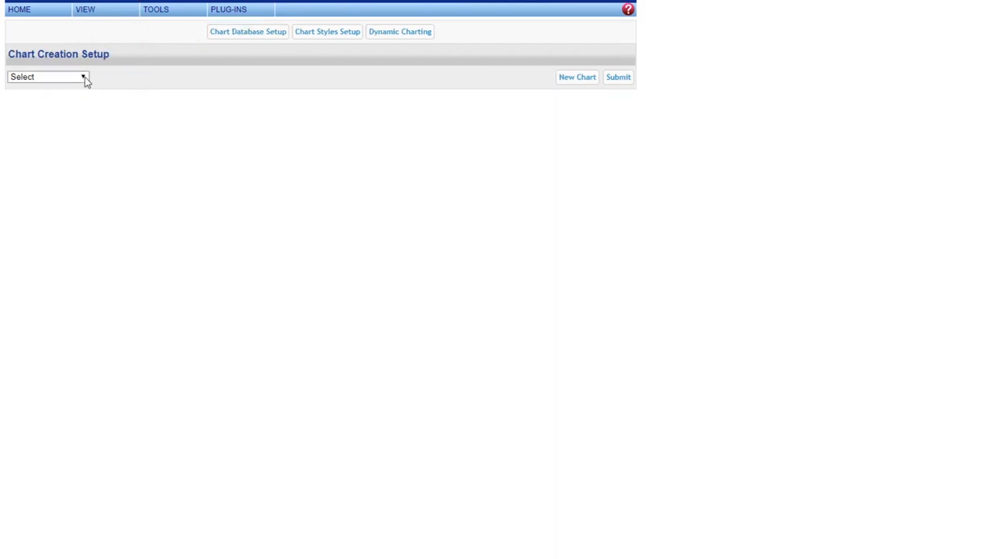
left_click(47, 77)
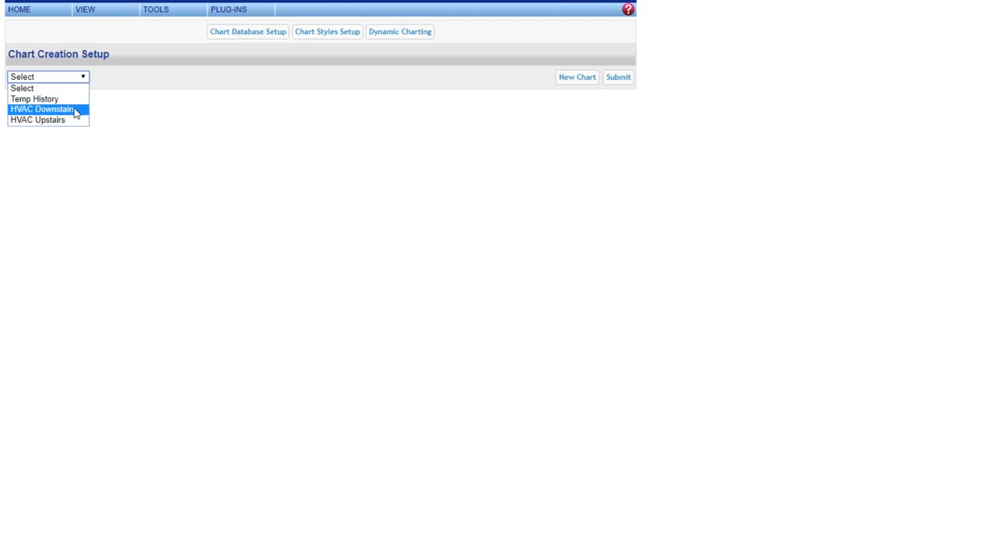
left_click(42, 109)
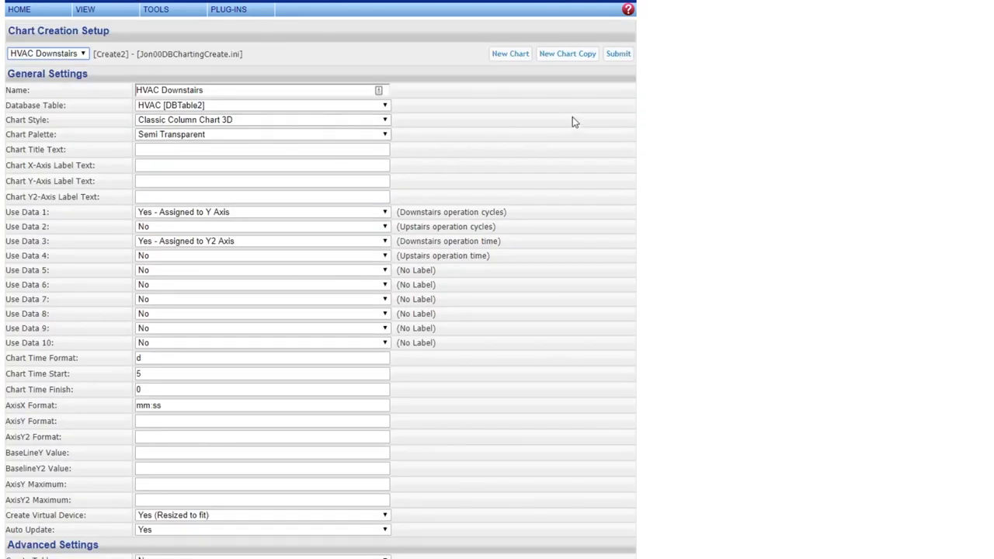
mouse_move(447, 143)
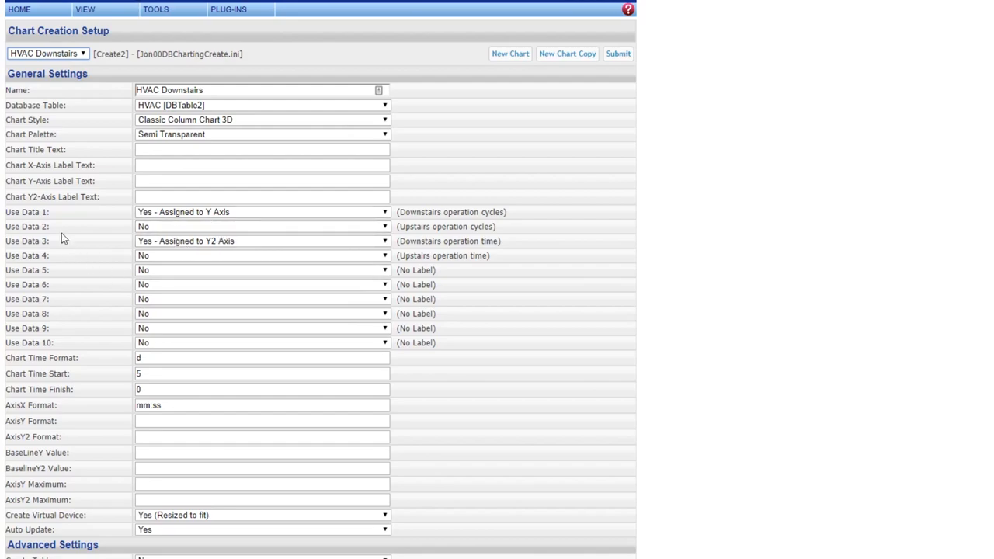
mouse_move(326, 215)
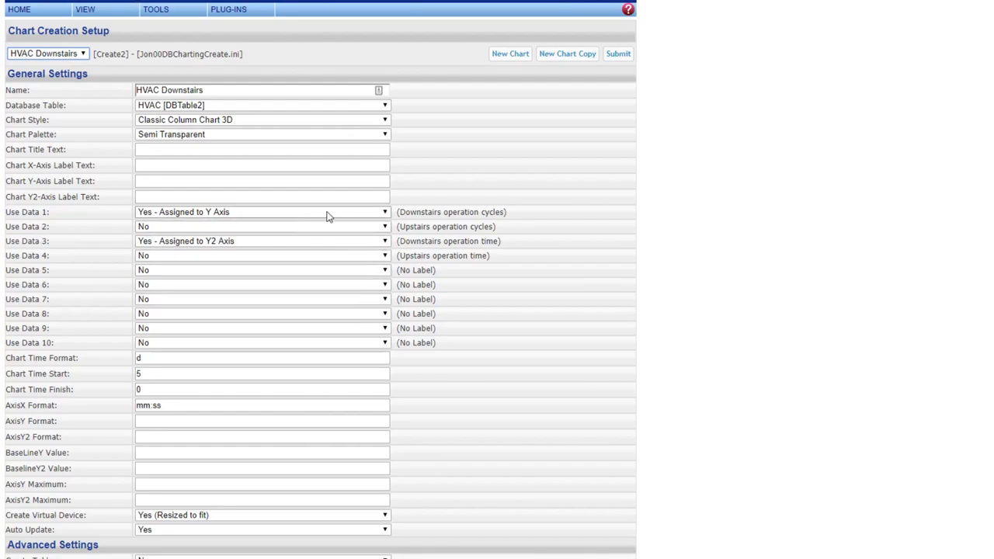
mouse_move(317, 224)
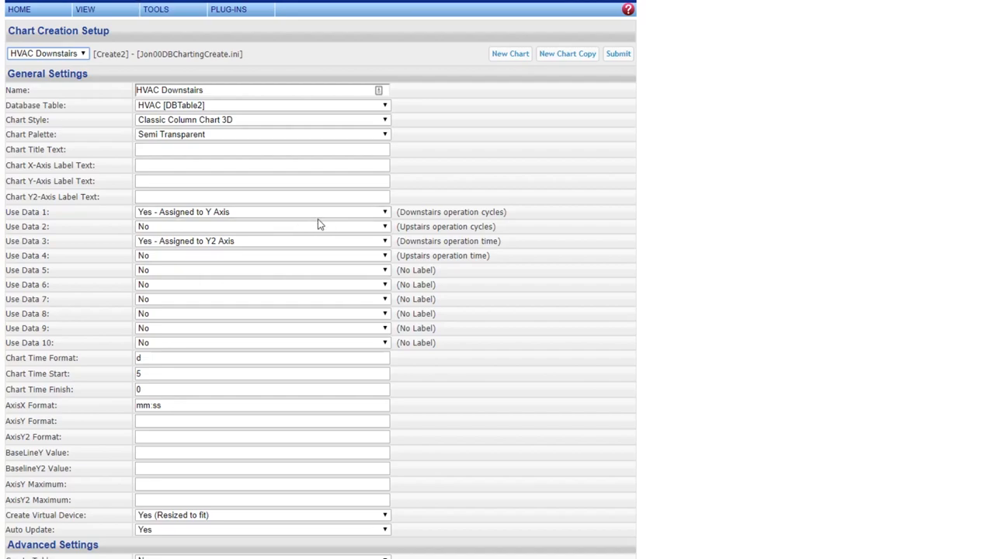
mouse_move(266, 251)
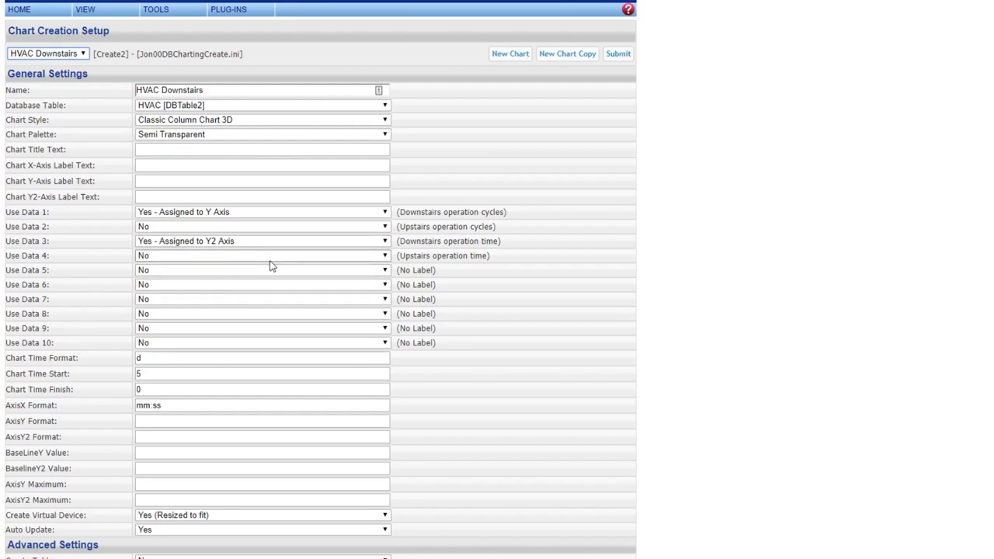
mouse_move(335, 260)
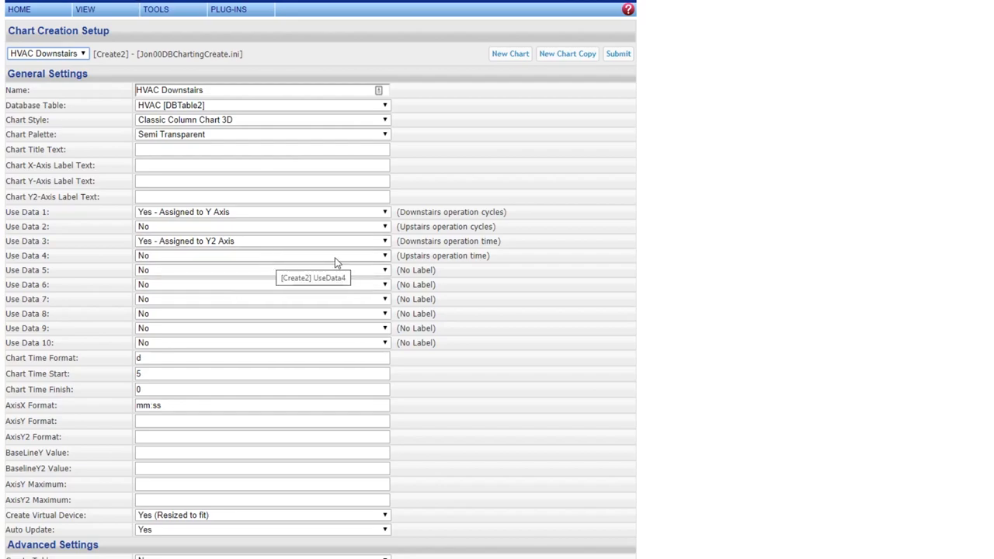
mouse_move(196, 255)
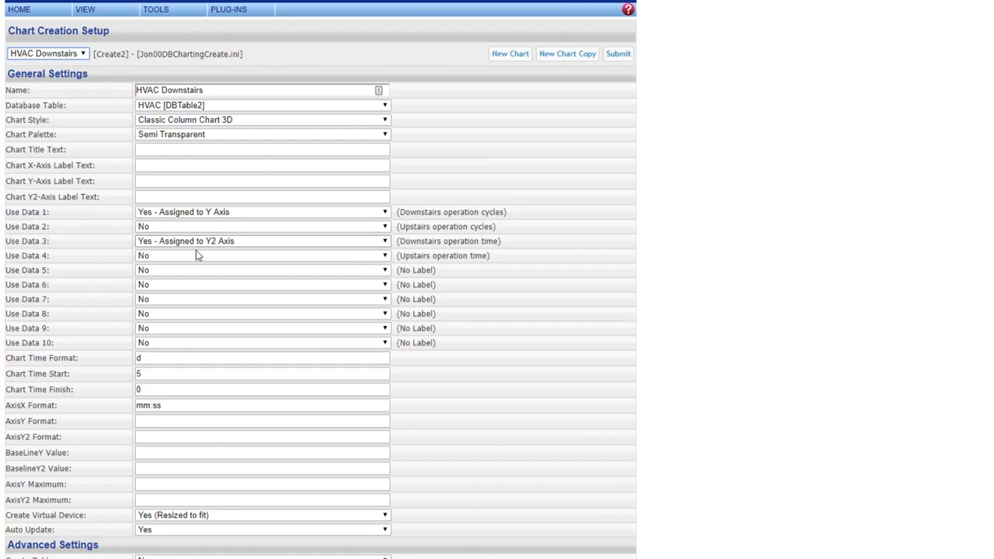
mouse_move(395, 143)
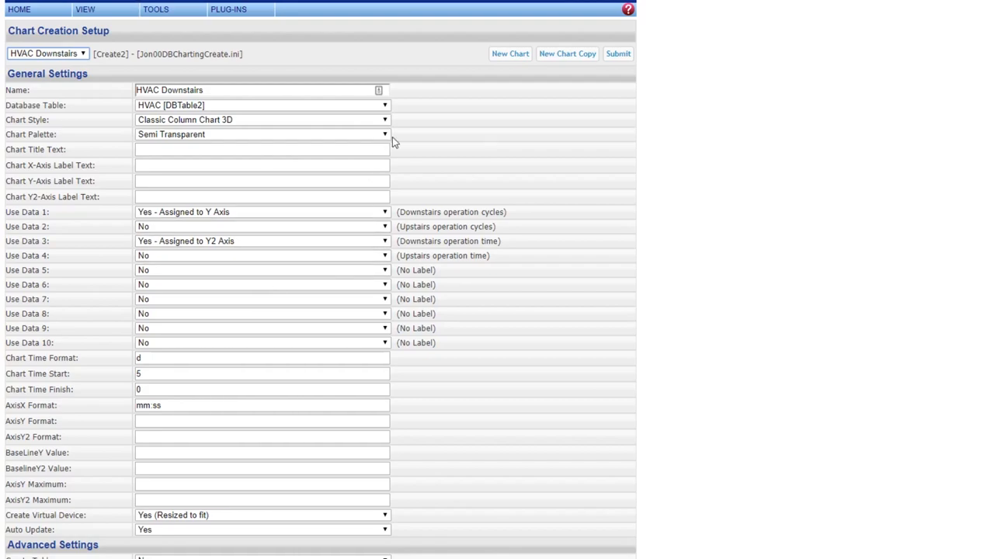
Step: Reselect HVAC Downstairs from the chart list to keep it loaded
left_click(47, 53)
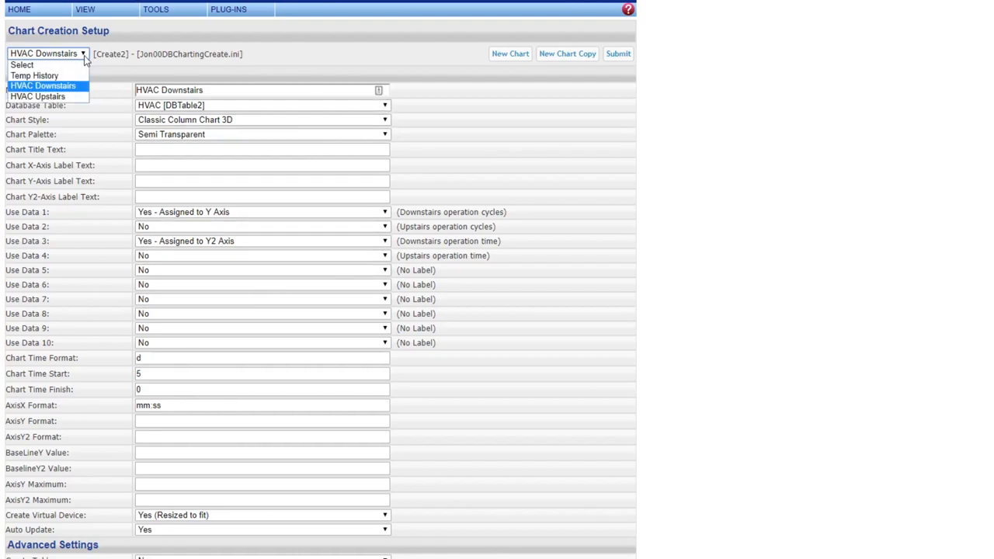
left_click(44, 86)
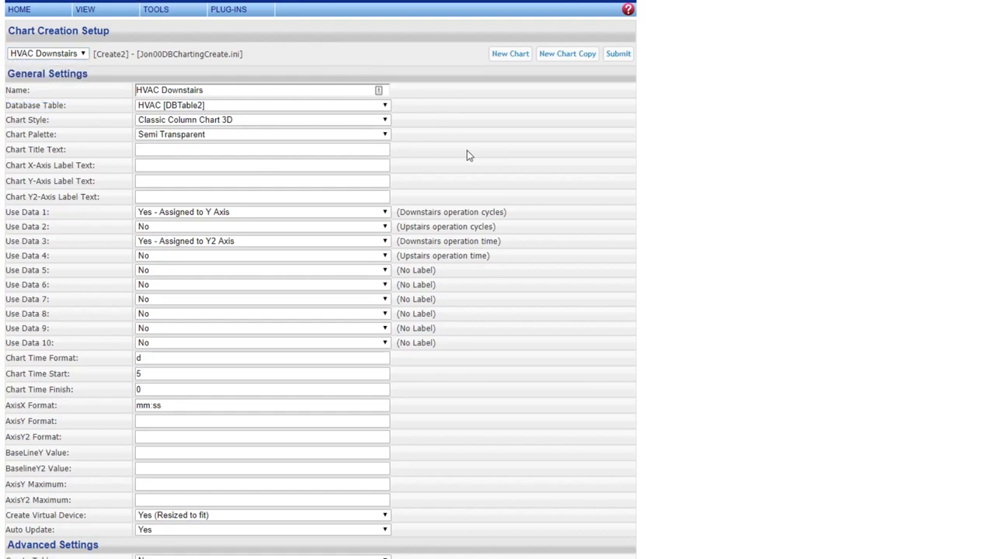
mouse_move(274, 258)
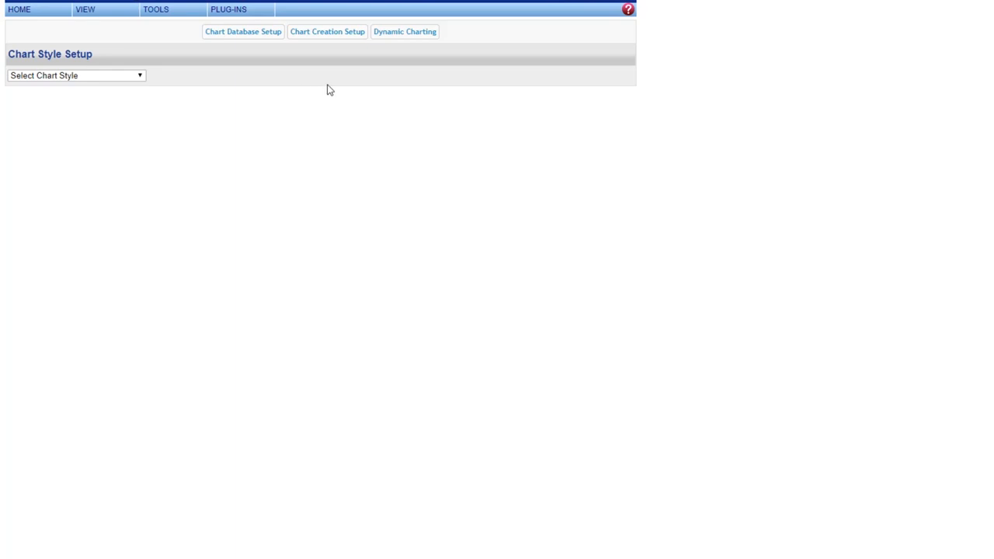
mouse_move(404, 31)
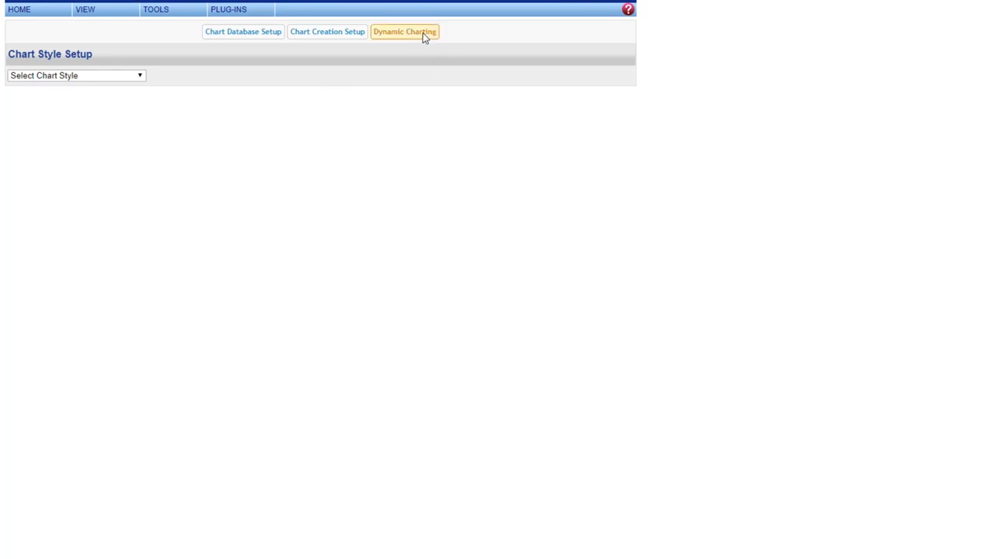
mouse_move(404, 38)
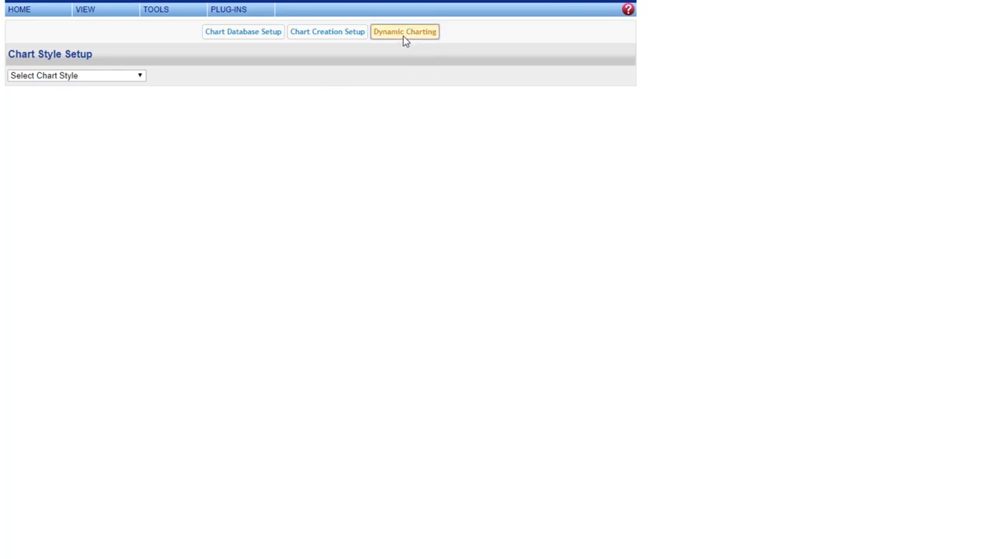
Step: Go to the Dynamic Charting page for the HVAC database with the 2020/02/12–2020/02/26 range
left_click(404, 31)
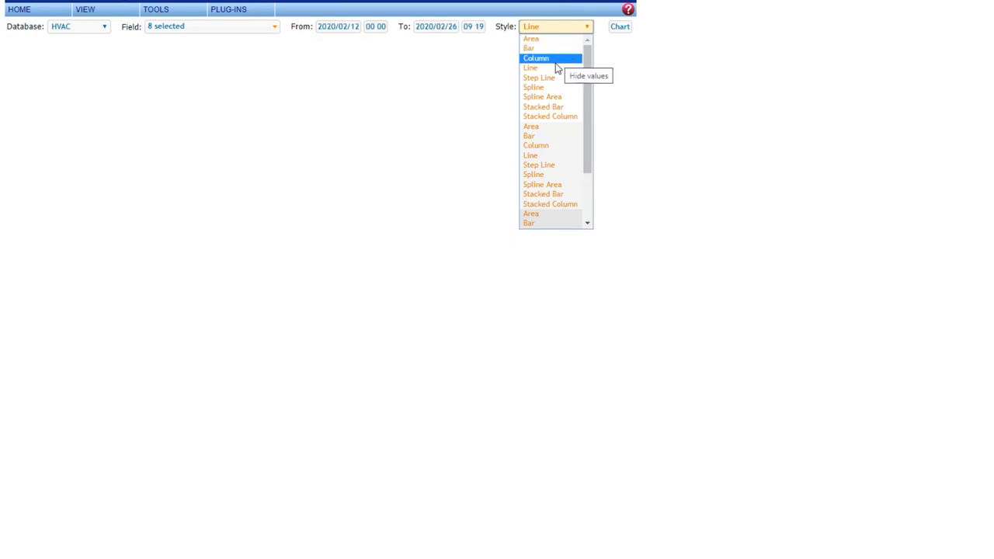
Step: Plot the four HVAC cycle and run-time fields for 2/12–2/26, then redraw as a Column chart
left_click(531, 68)
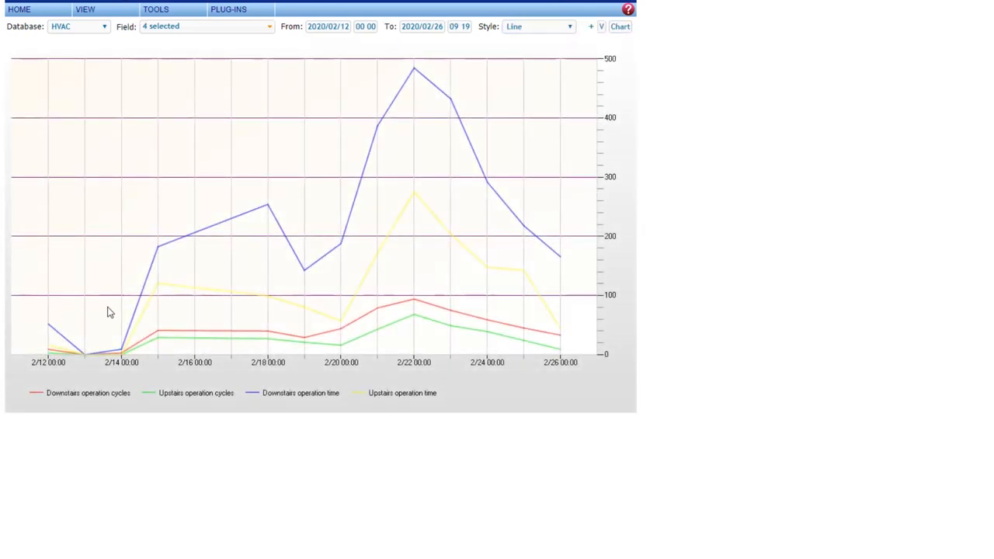
mouse_move(474, 324)
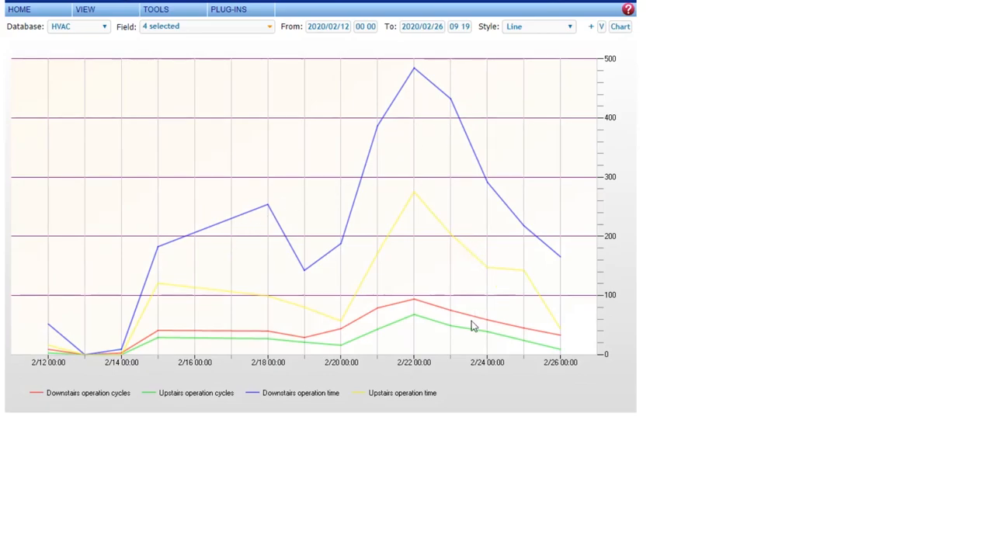
mouse_move(107, 400)
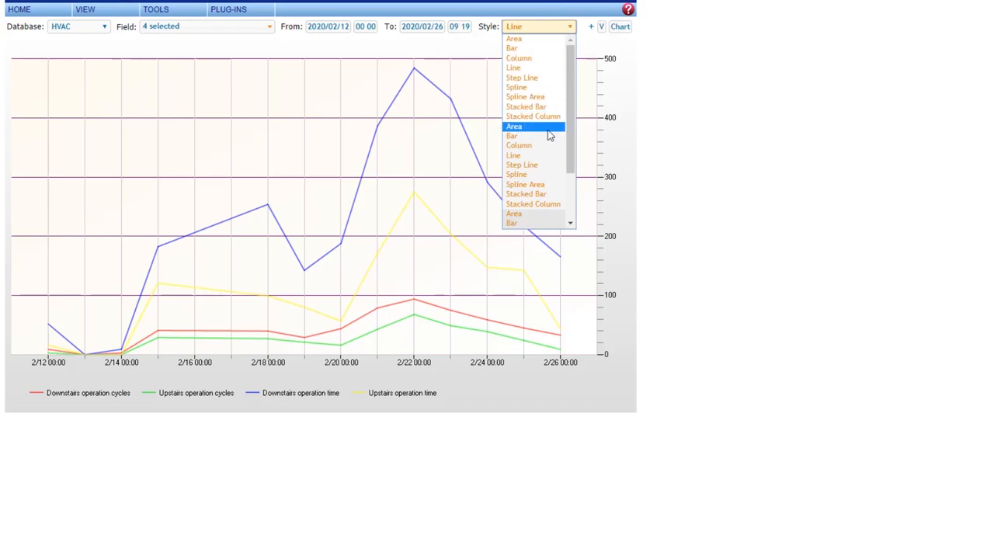
mouse_move(541, 149)
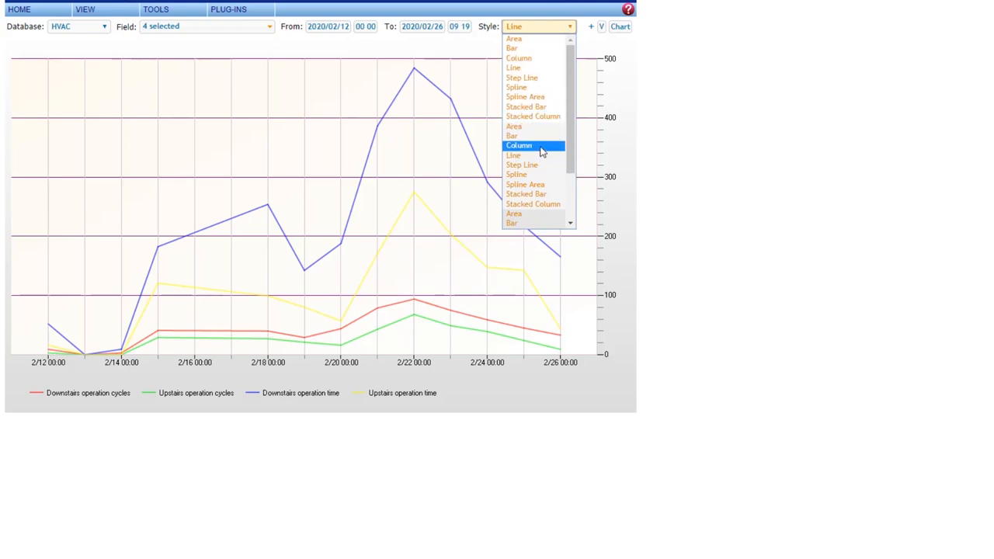
left_click(518, 146)
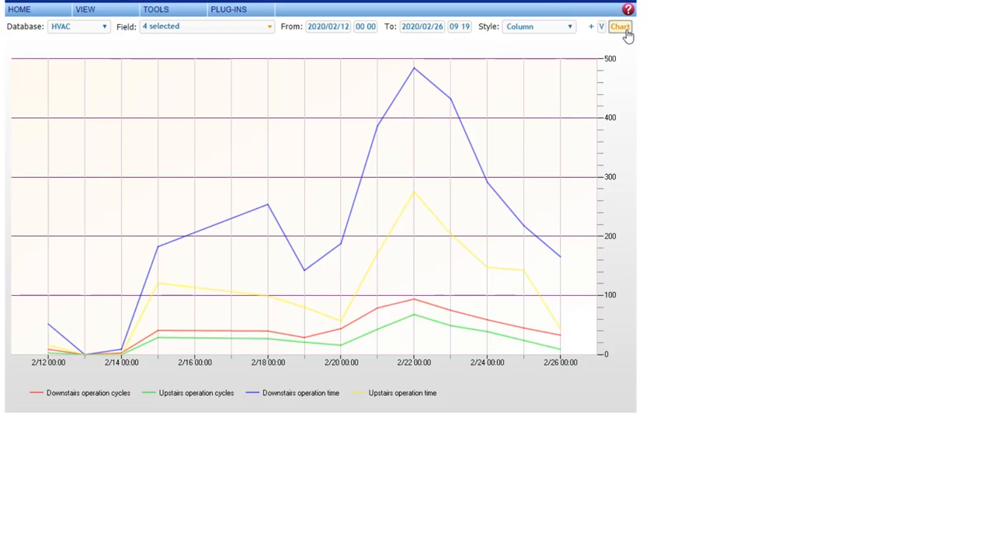
left_click(619, 26)
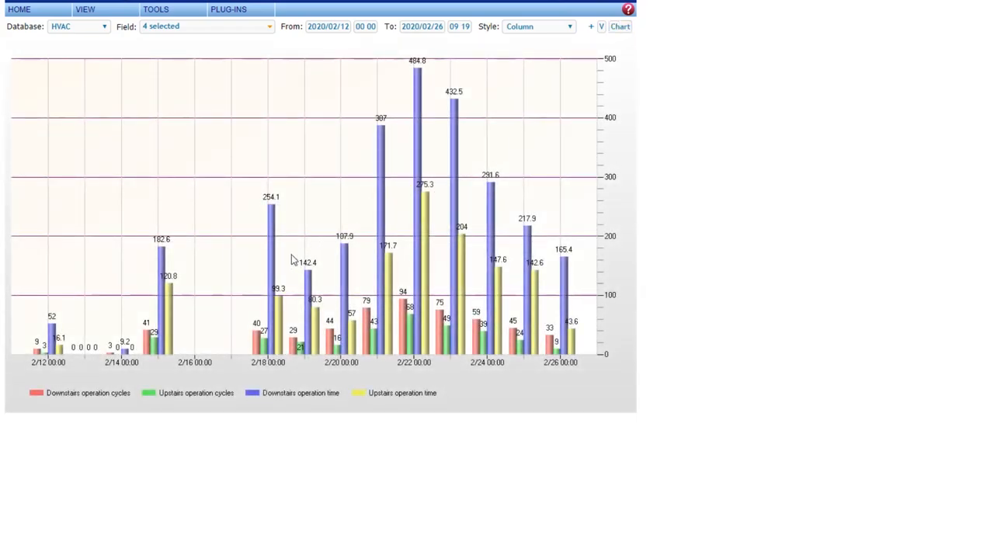